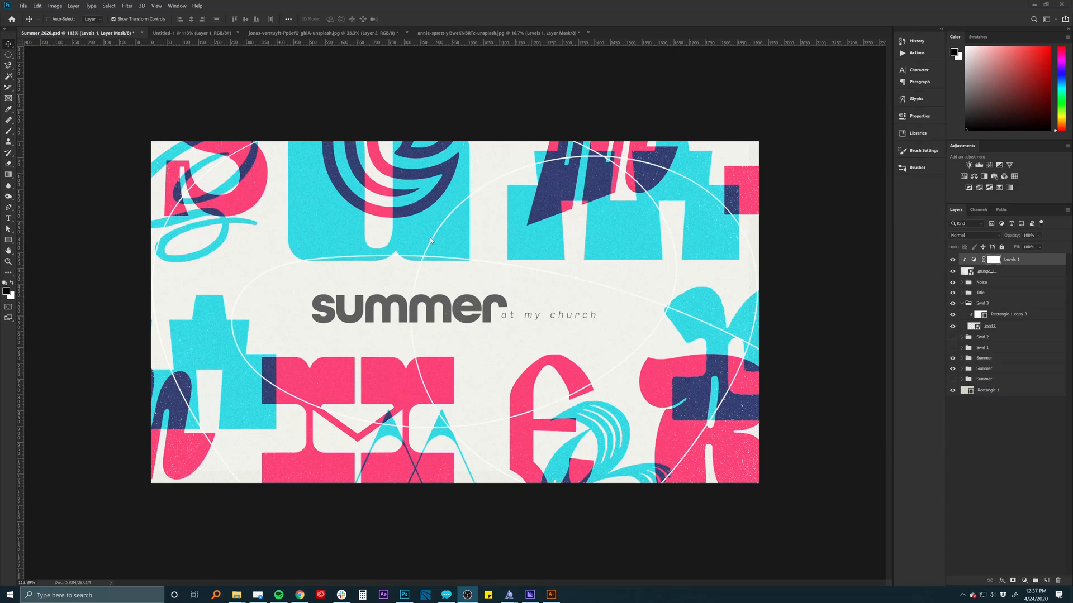
mouse_move(381, 267)
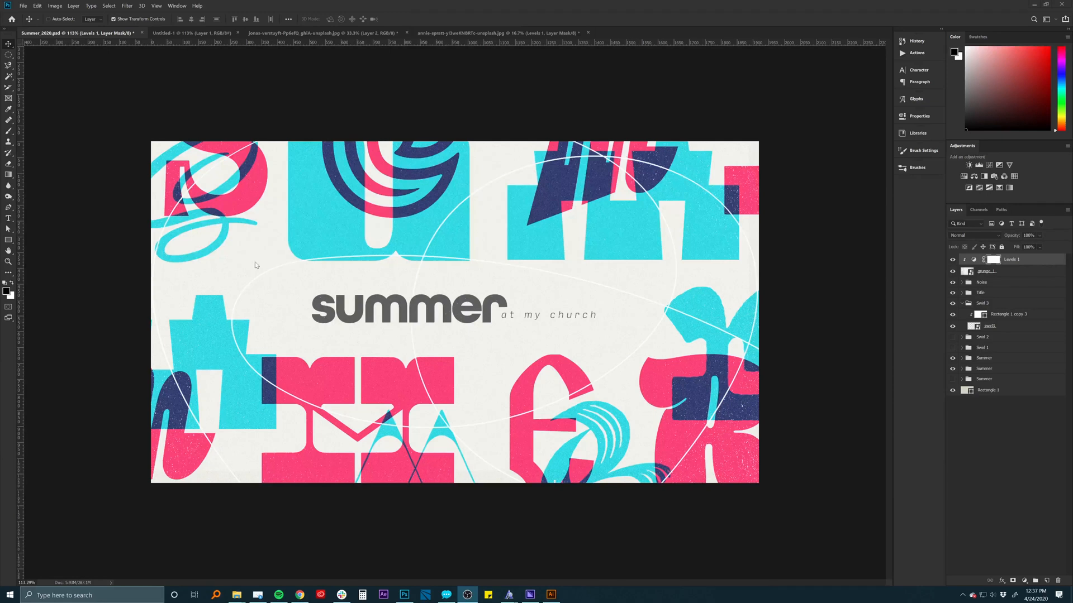
mouse_move(374, 304)
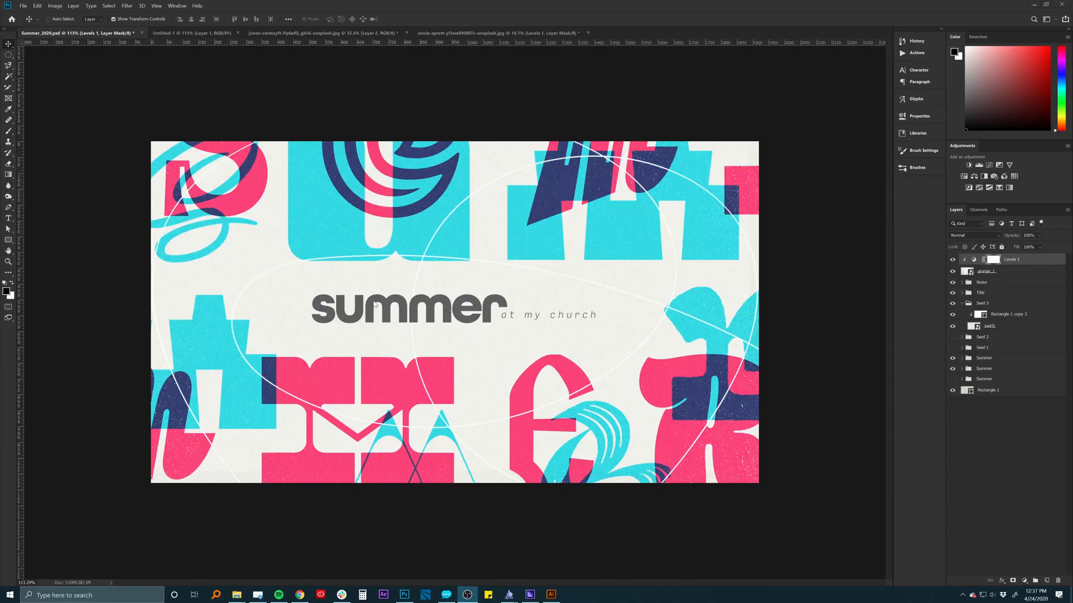
mouse_move(405, 149)
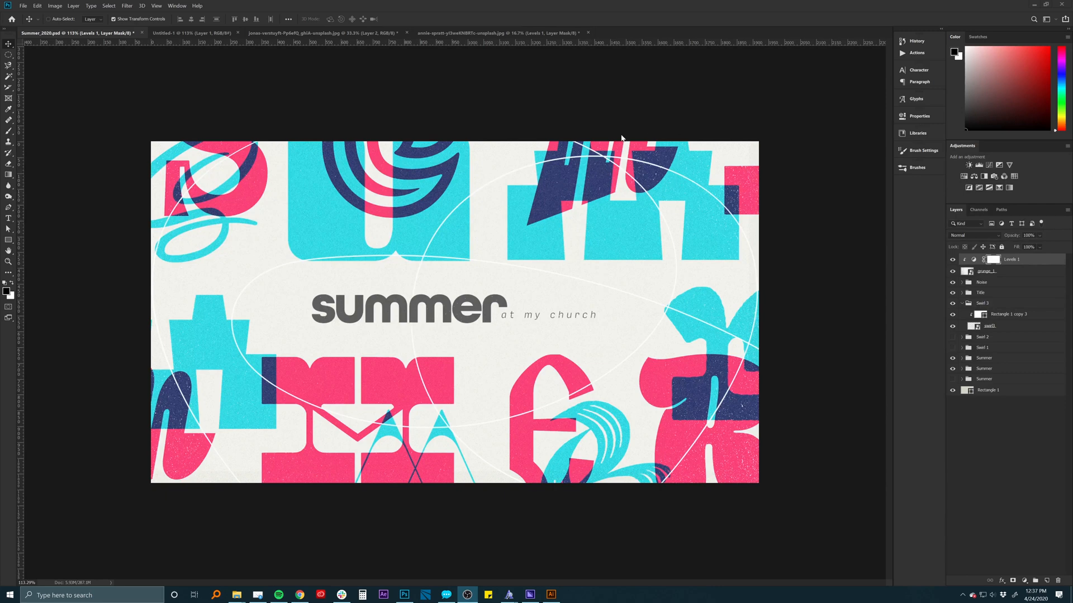
mouse_move(364, 267)
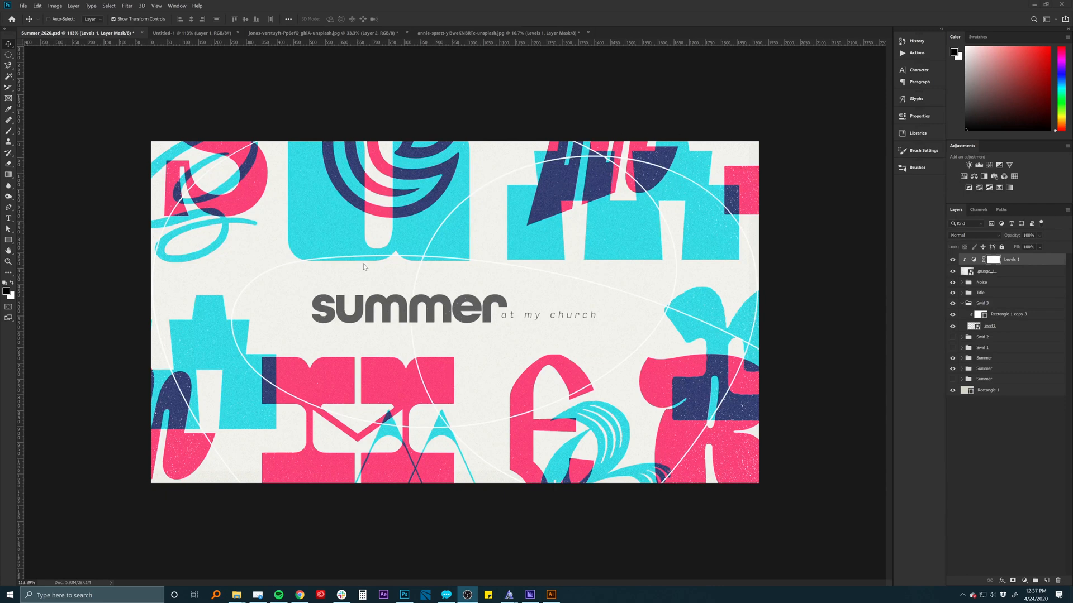
mouse_move(931, 355)
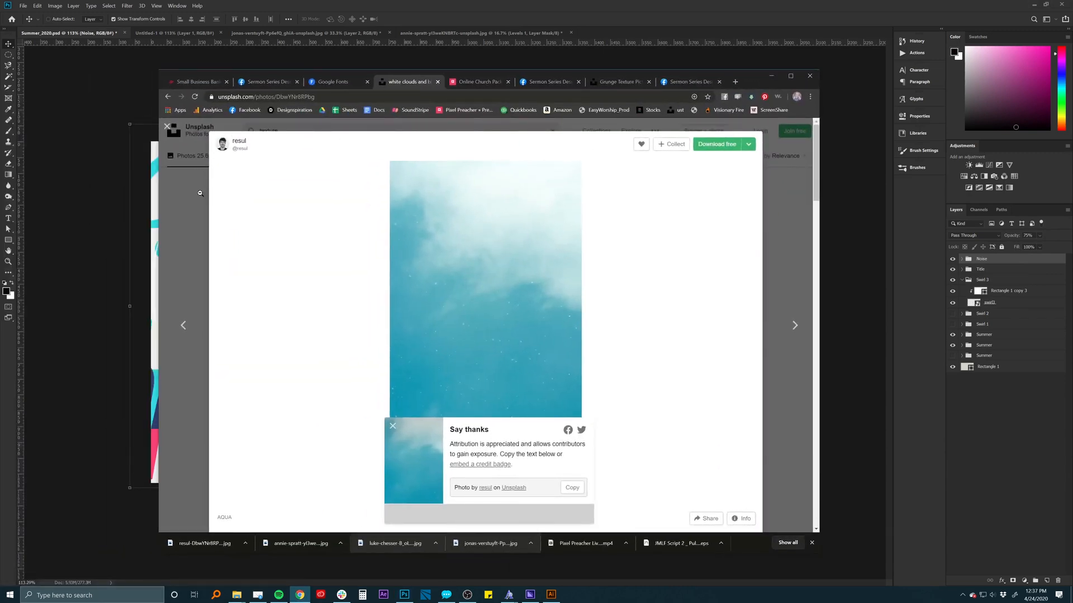
mouse_move(203, 217)
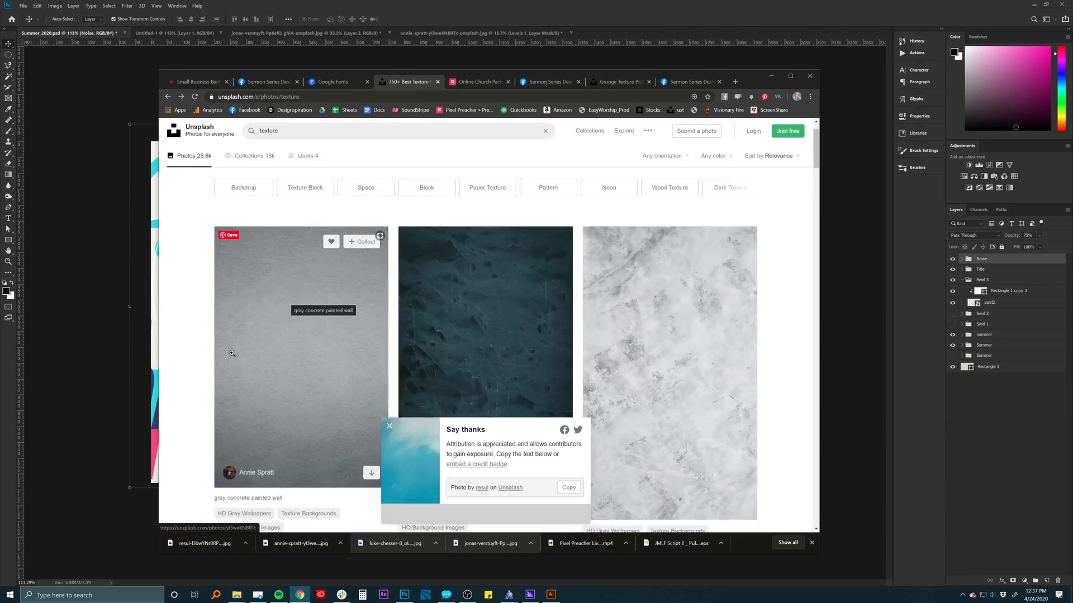
Step: Scroll further down the Unsplash texture search results past concrete, marble and sky images
scroll(down, 3)
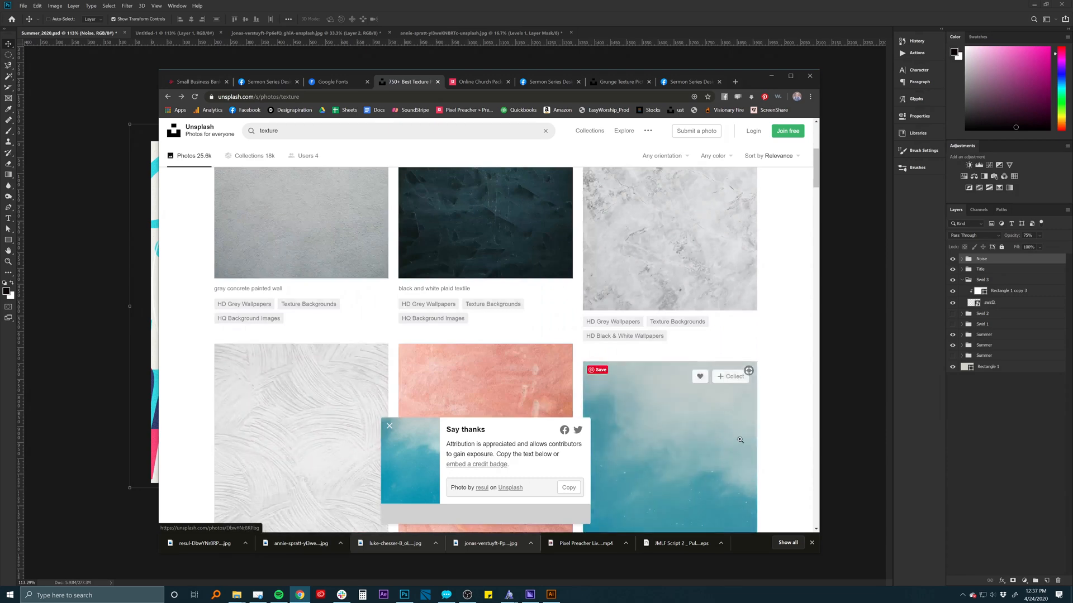
scroll(down, 3)
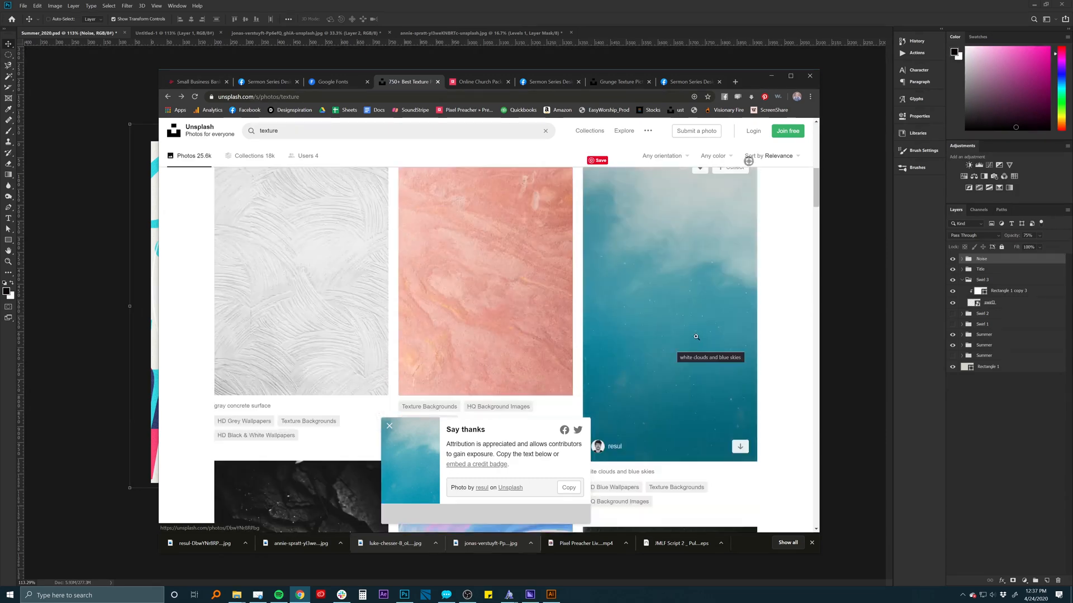
mouse_move(671, 338)
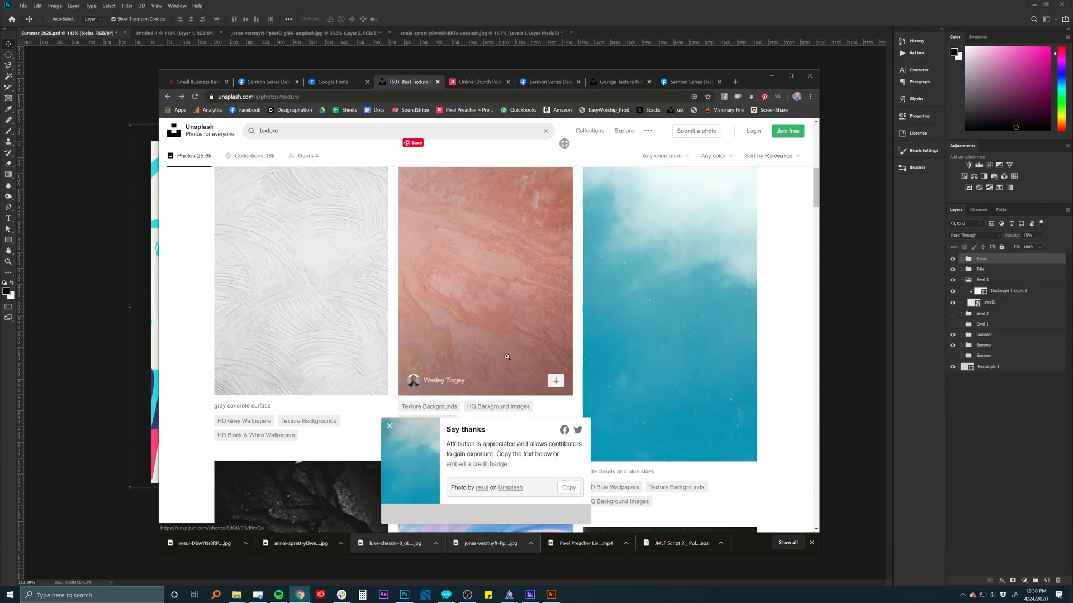
mouse_move(507, 267)
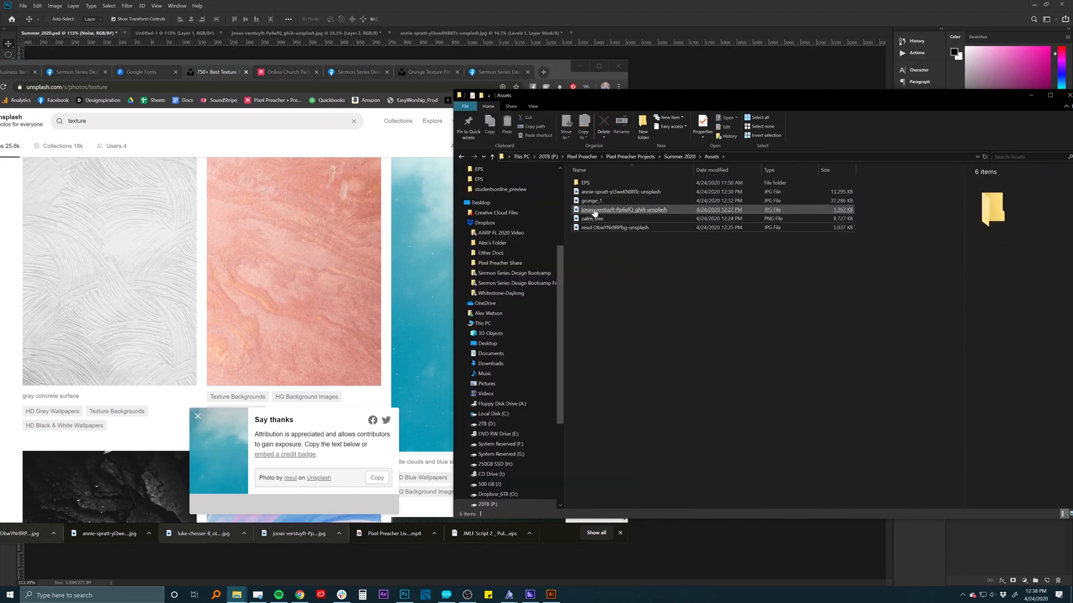
Step: Select the annie-spratt gray texture JPG in Summer 2020 Assets and bring up its Open with options
click(621, 191)
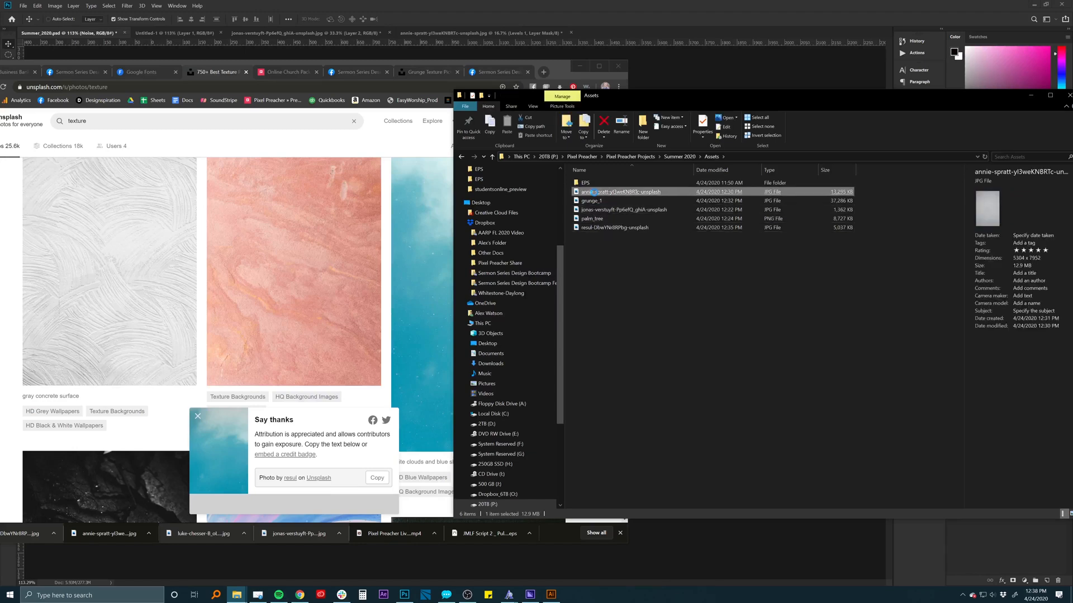
mouse_move(599, 192)
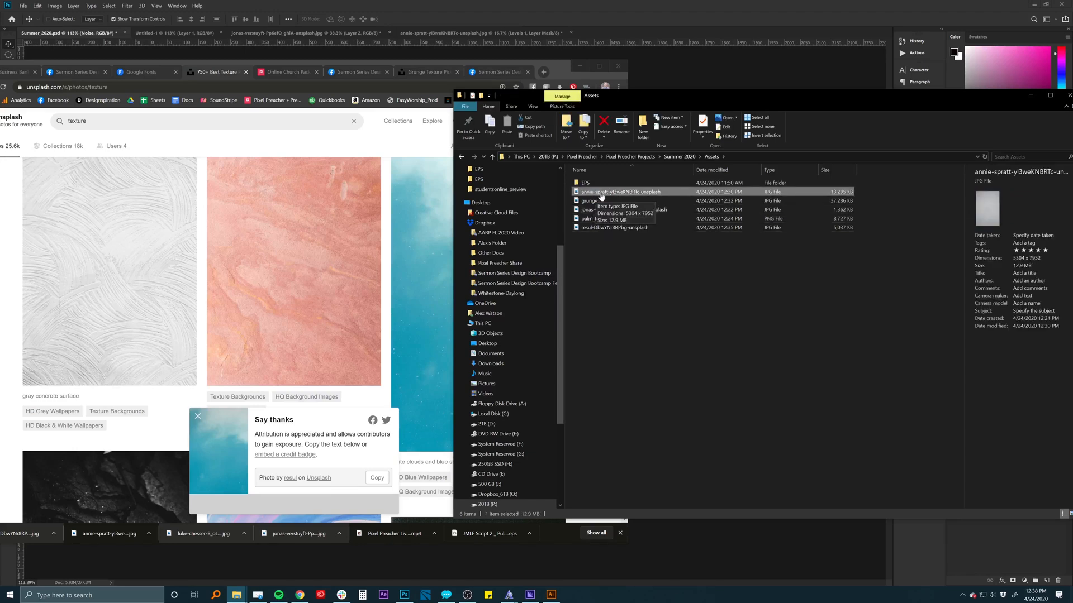
right_click(619, 191)
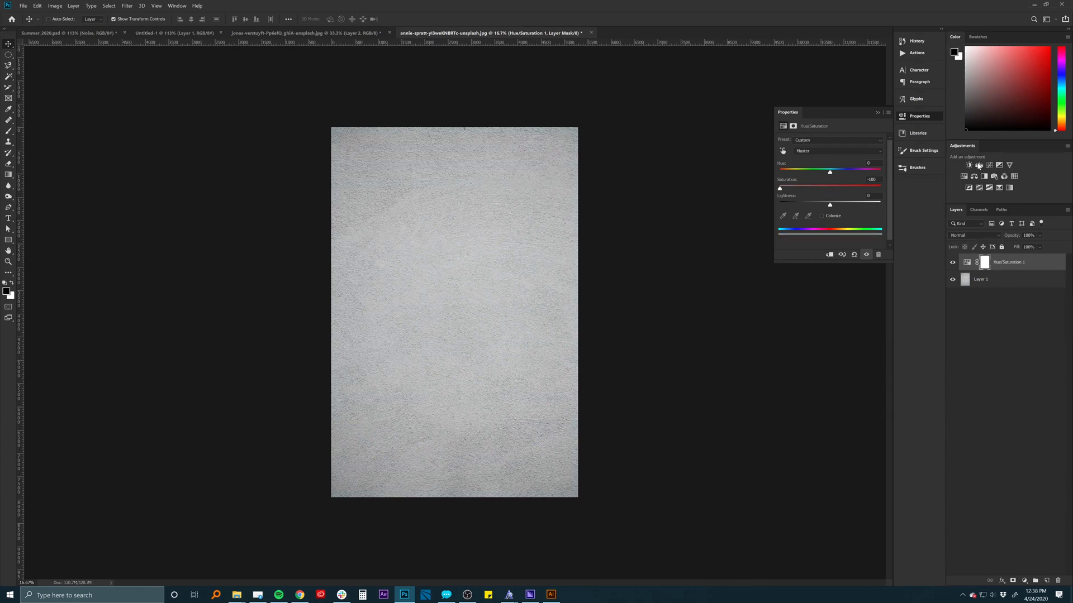
Step: Add a Levels adjustment and drag black and white inputs inward until black specks sit on white
click(979, 165)
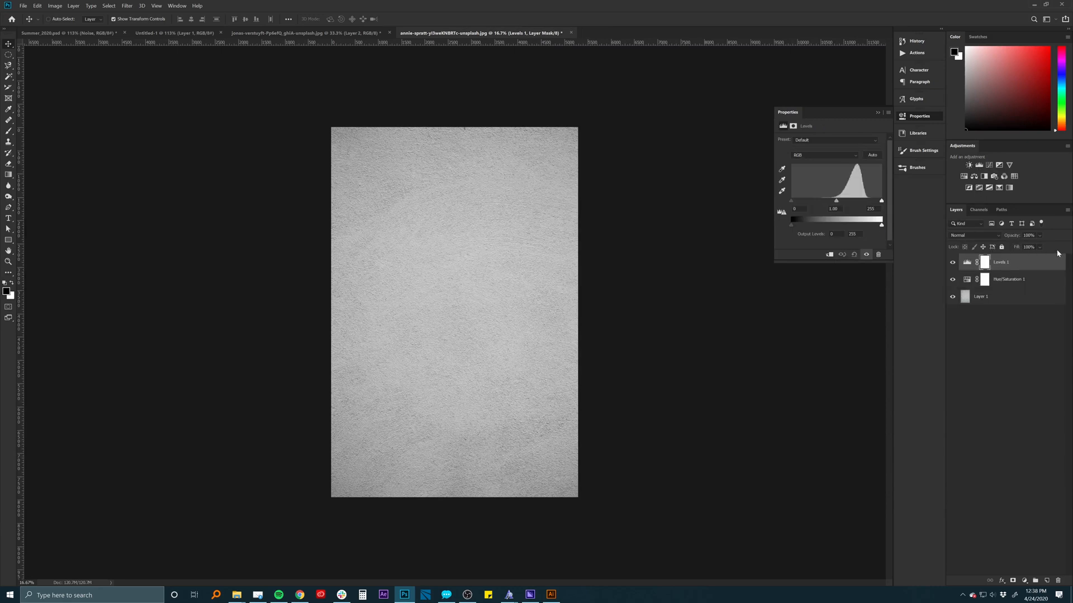
mouse_move(812, 188)
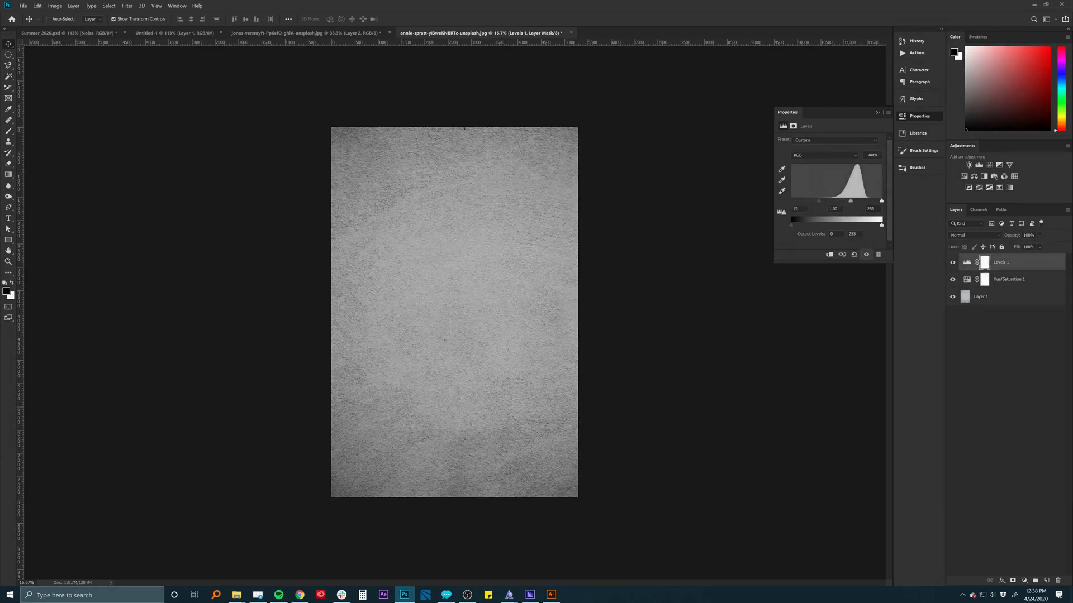
drag(881, 220, 858, 220)
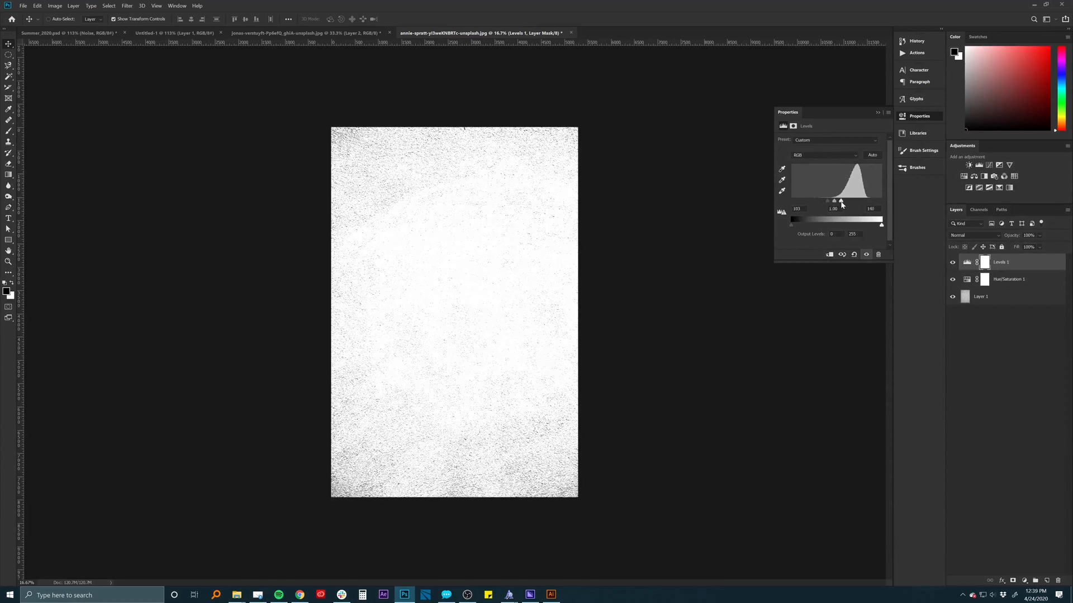
drag(870, 201, 862, 201)
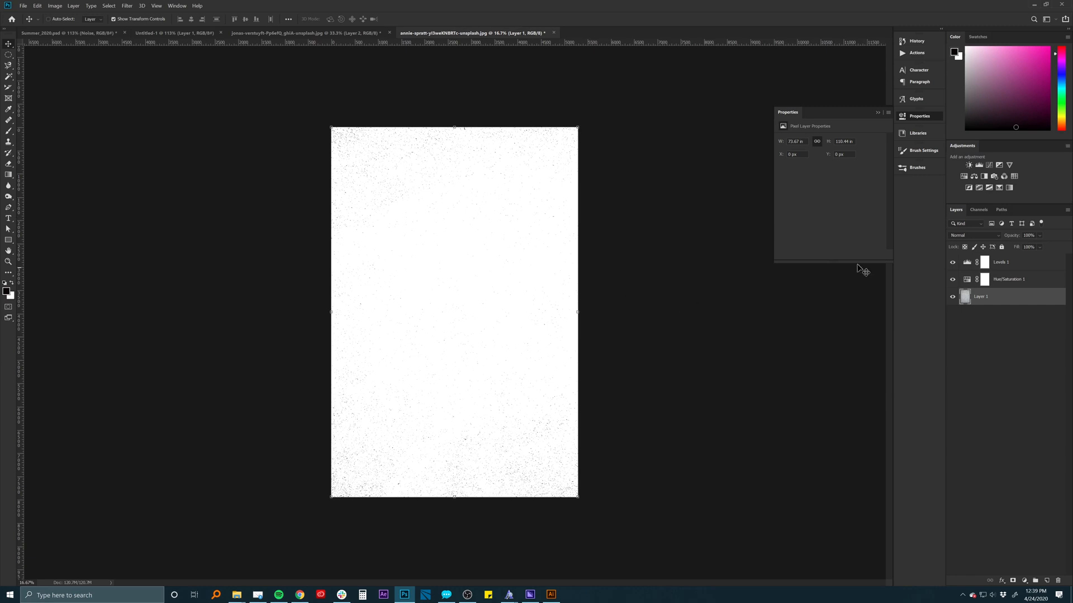
Step: Group the speck layers as Specks_1 and duplicate the group into Summer_2020.psd
click(1001, 261)
text(Specks_1)
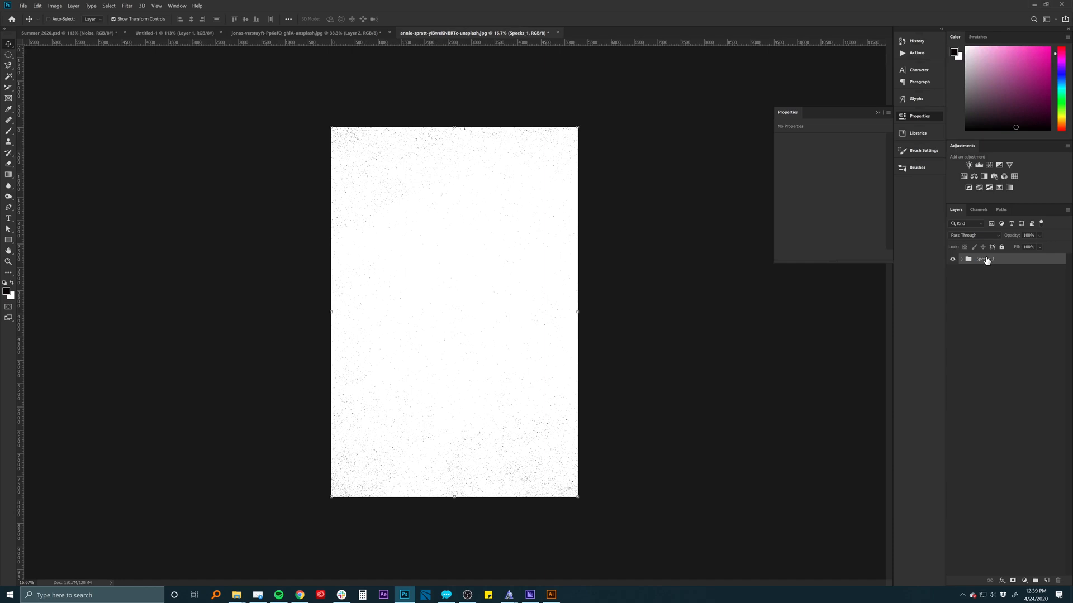
right_click(983, 260)
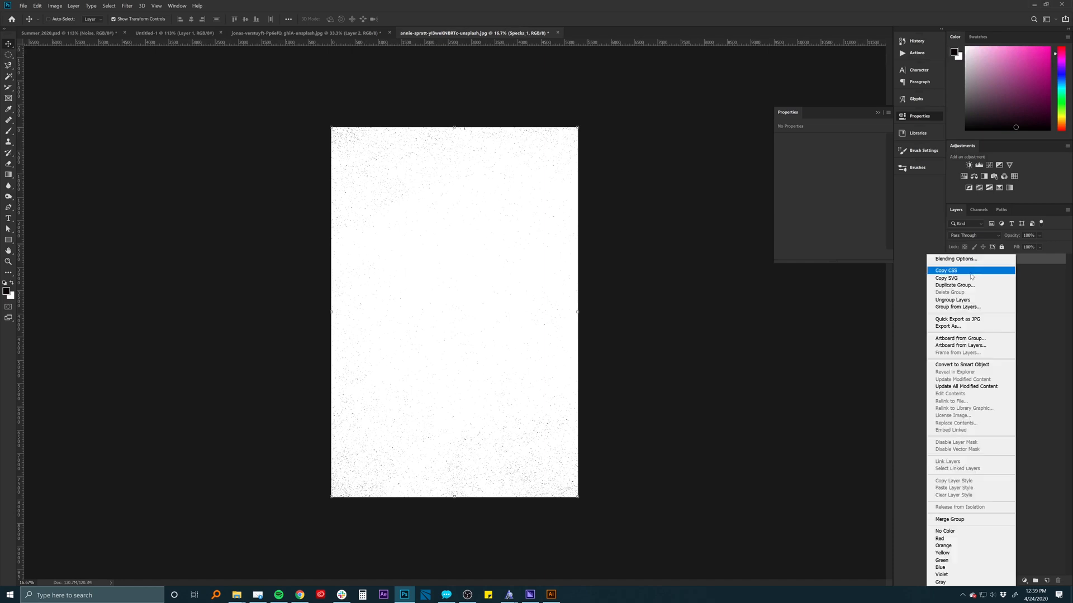
click(953, 285)
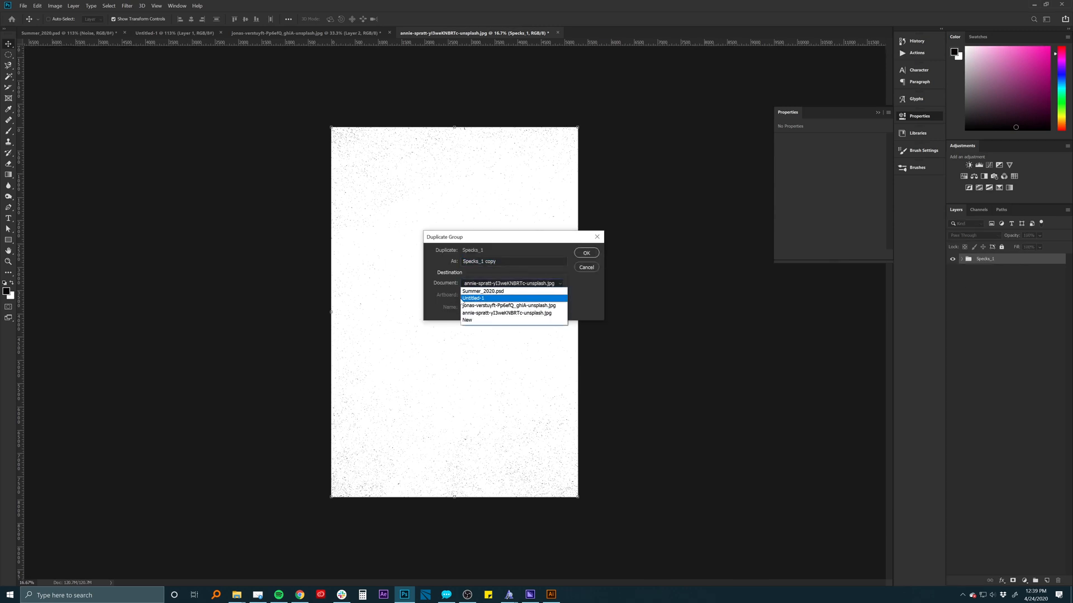
click(585, 267)
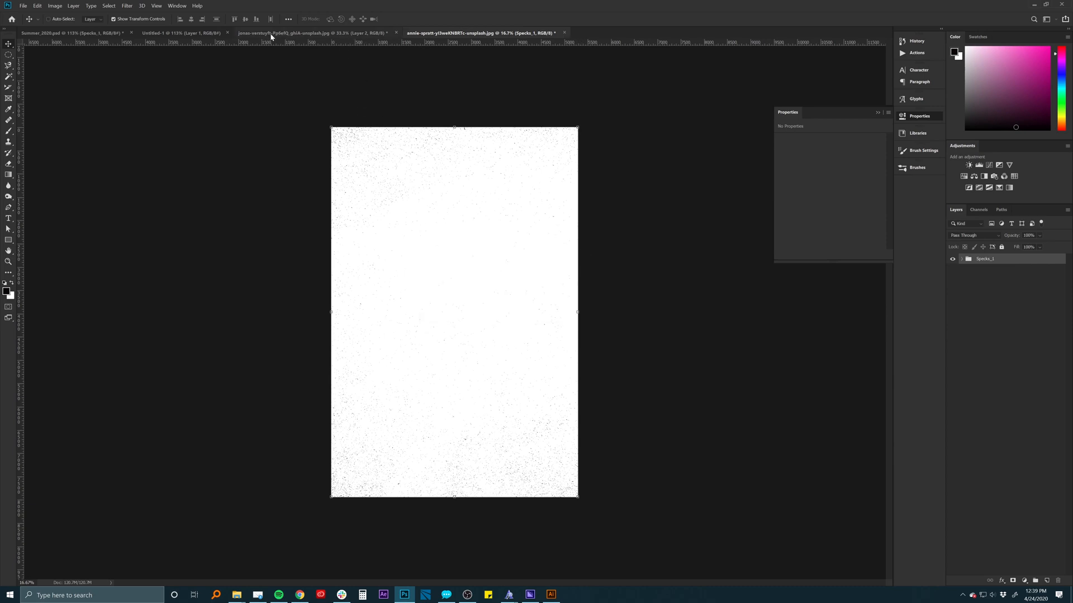
Step: Switch to the Summer_2020.psd document and zoom in on the canvas
click(68, 32)
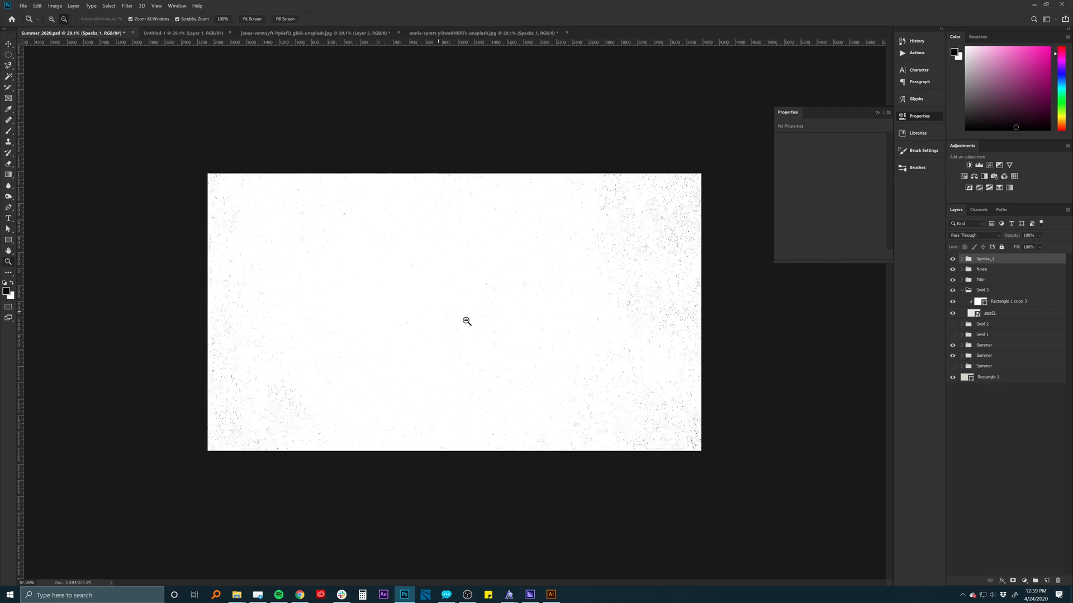
click(467, 322)
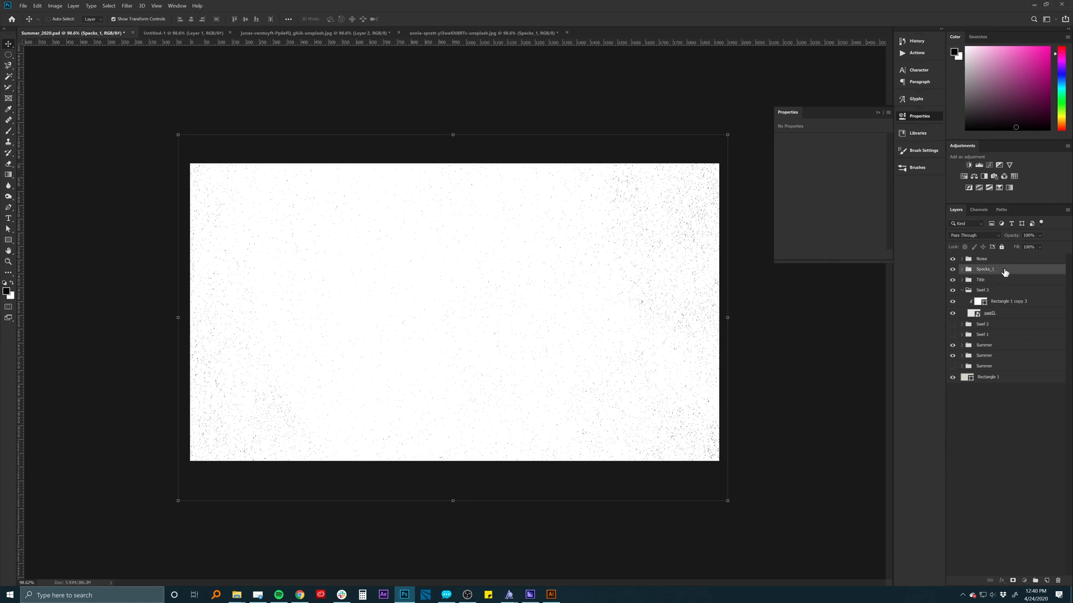
Step: Cycle Specks_1 through Darken, Overlay, Linear Light and Difference, settling on Divide blending
click(973, 236)
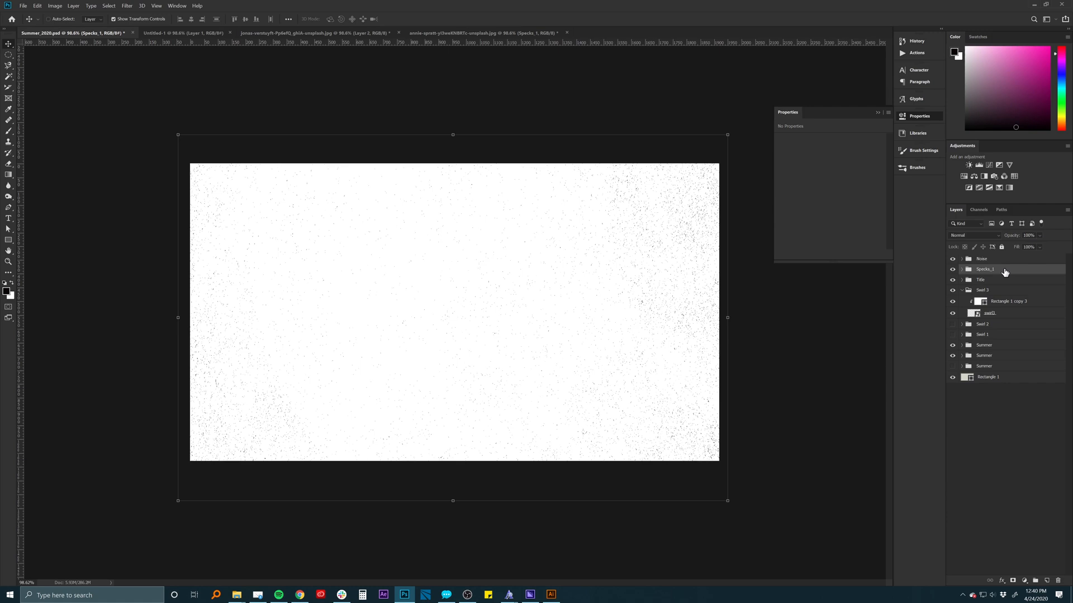
click(975, 236)
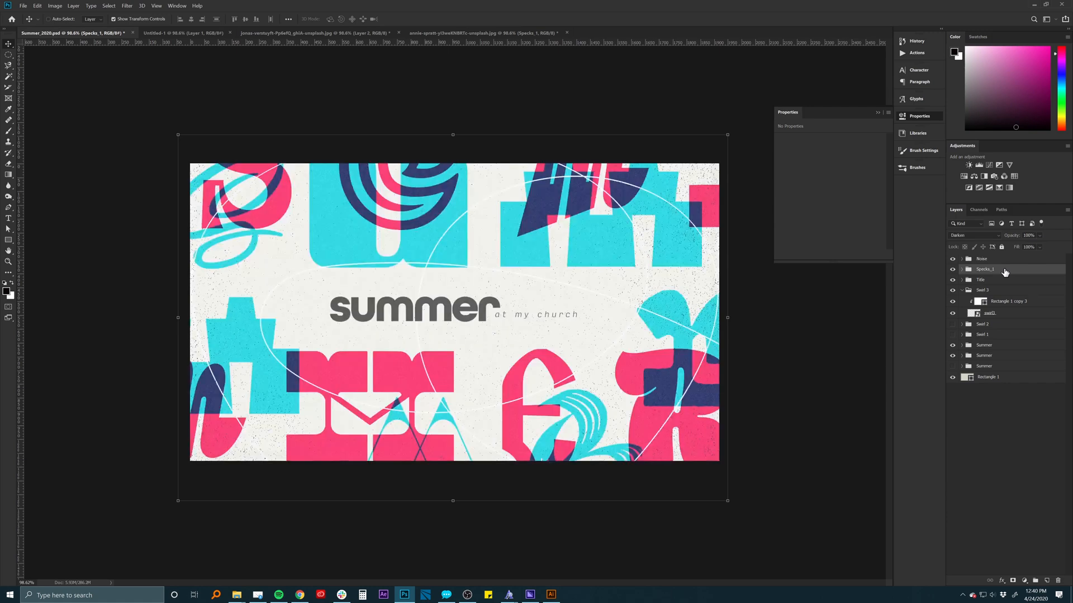
mouse_move(994, 266)
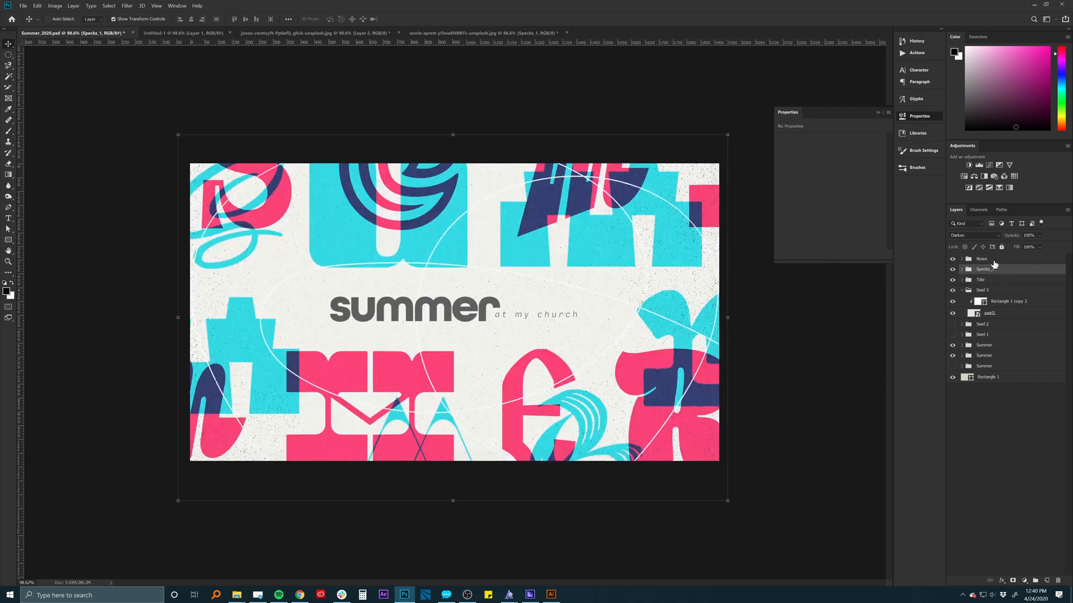
click(973, 235)
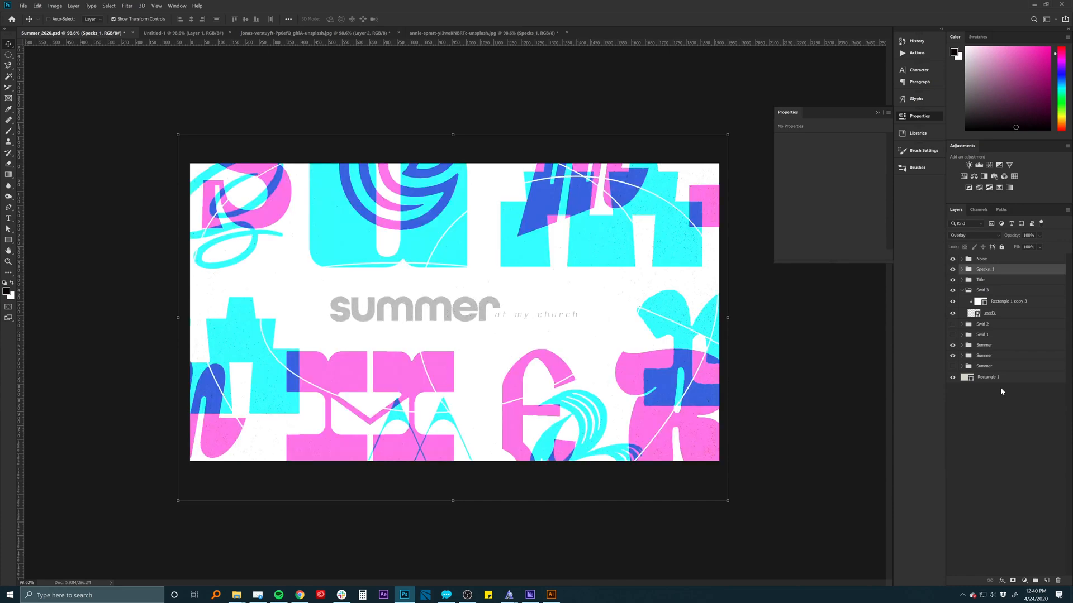
click(971, 235)
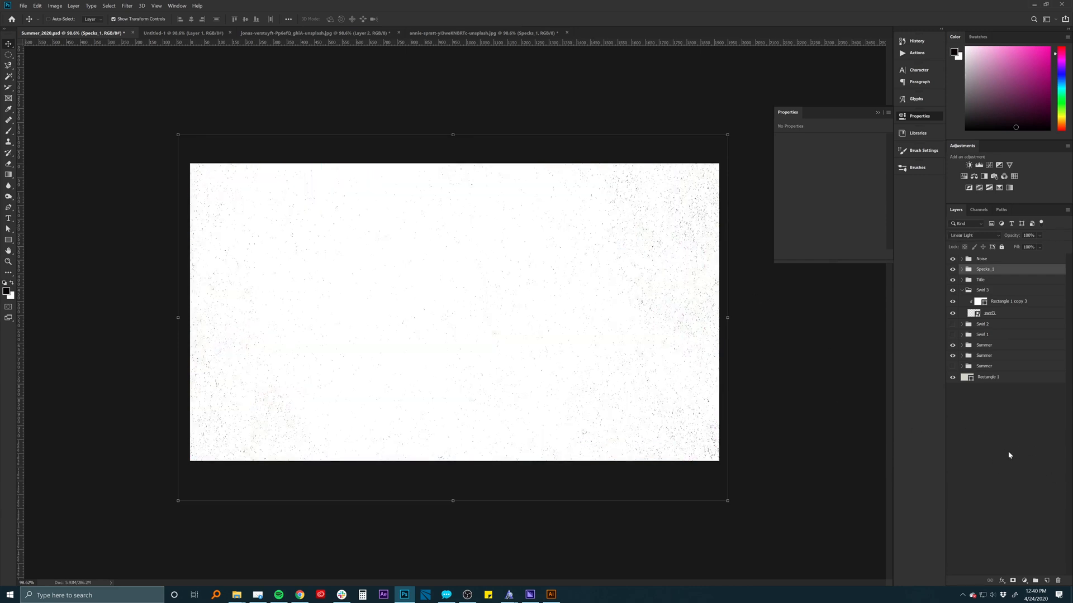
click(973, 235)
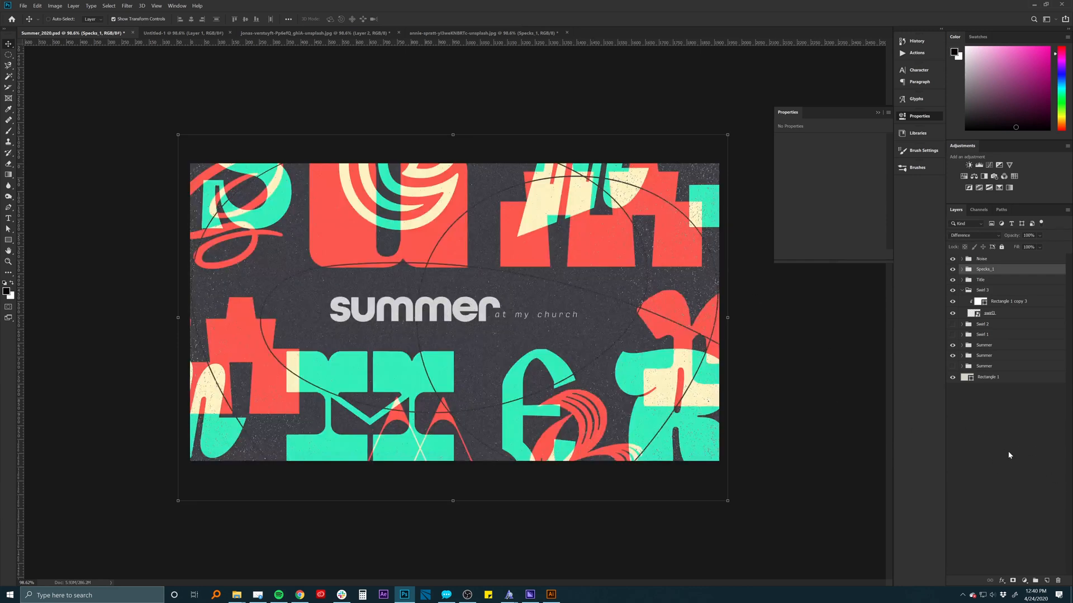
click(971, 236)
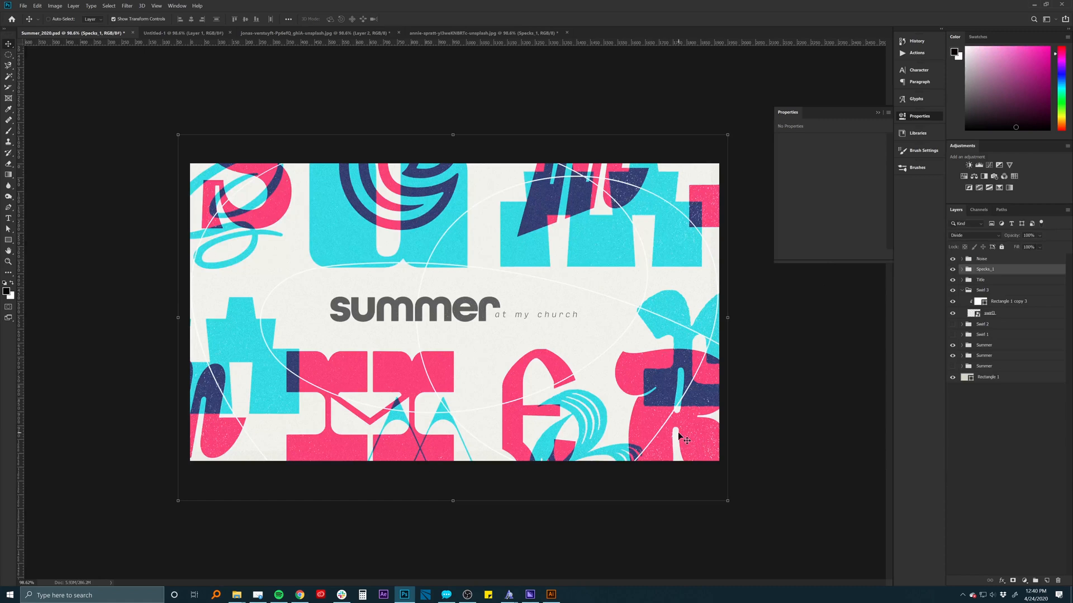
mouse_move(639, 392)
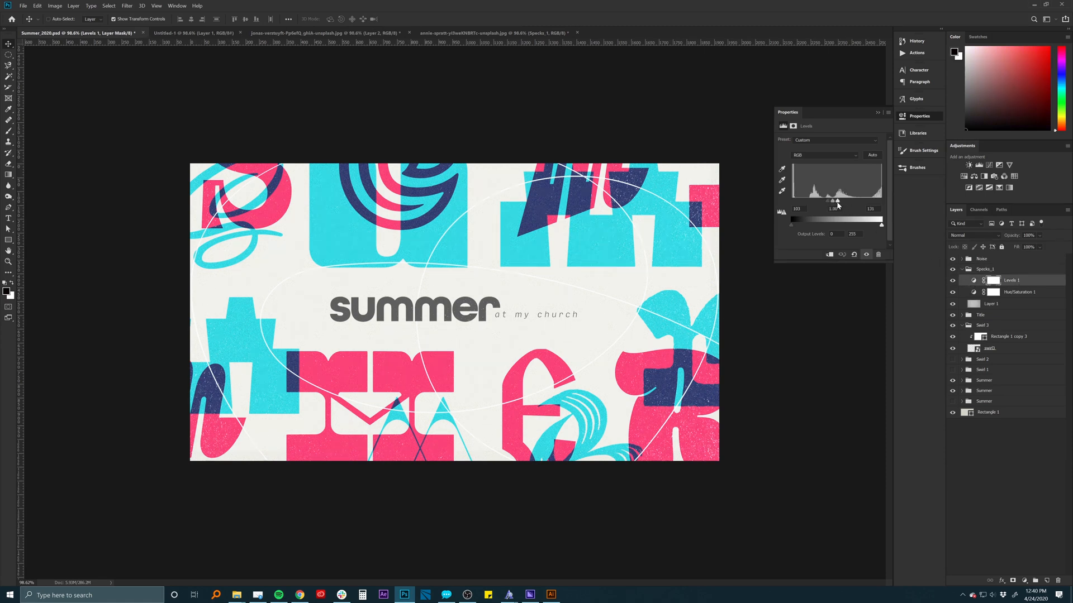
Step: Tune the Levels input sliders for stronger specks in Specks_1 and close the Properties panel
drag(828, 220, 834, 220)
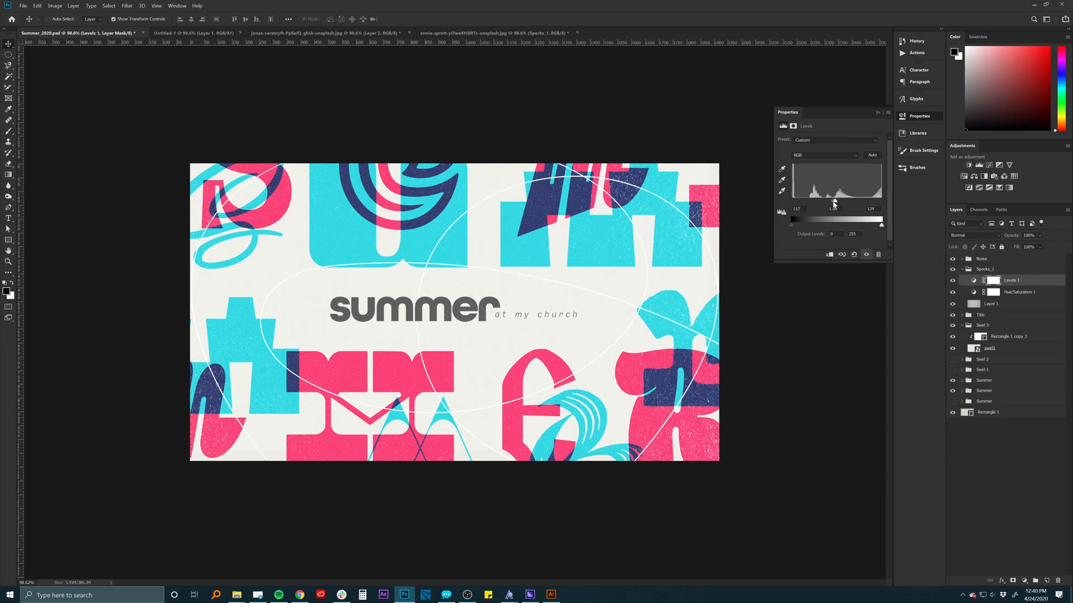
drag(834, 219, 828, 219)
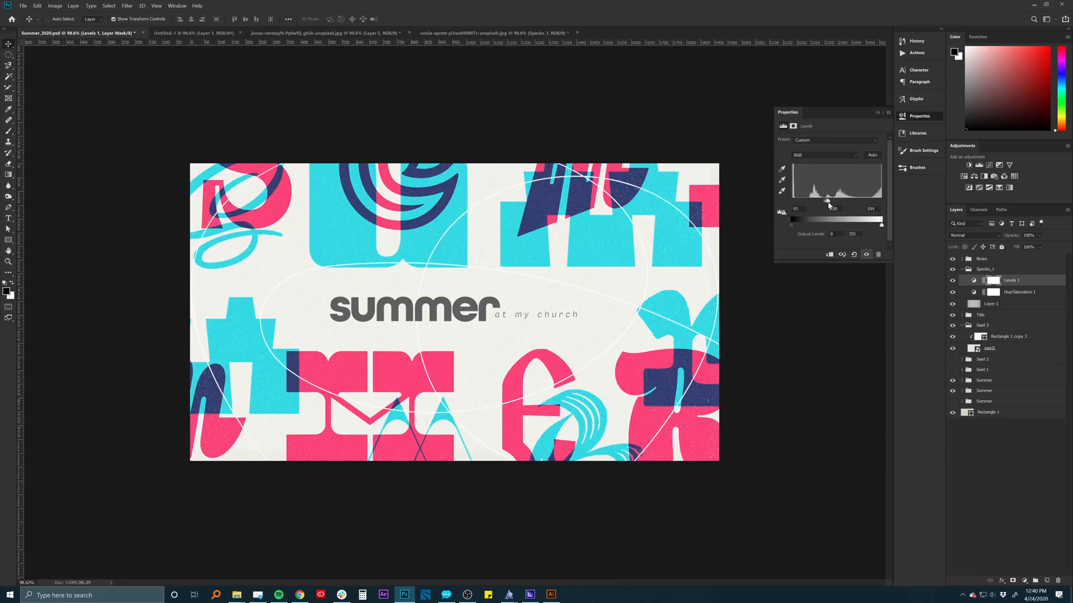
drag(828, 218, 824, 218)
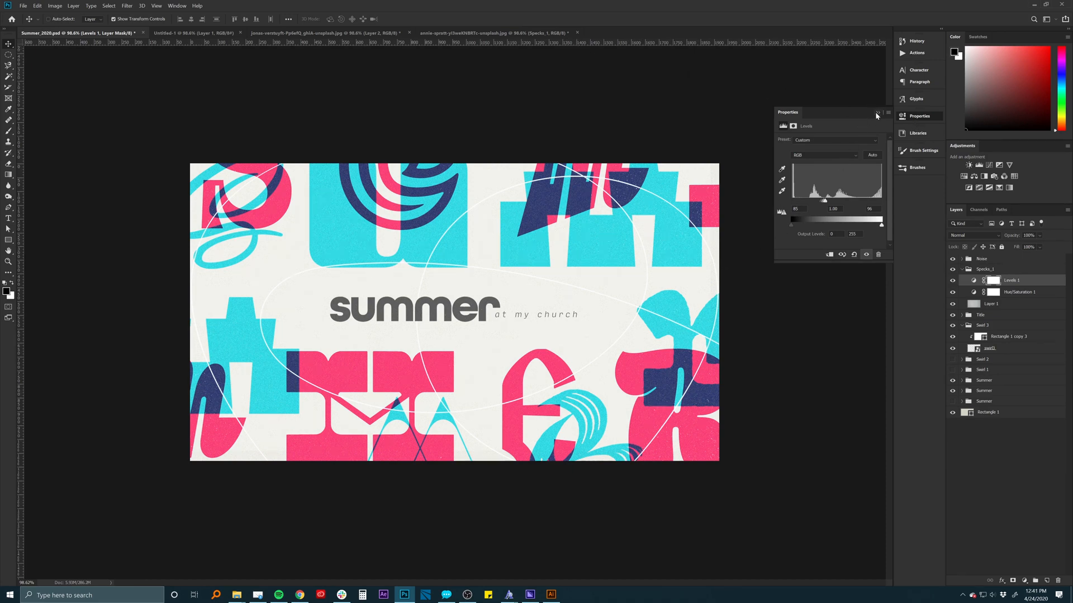
click(877, 114)
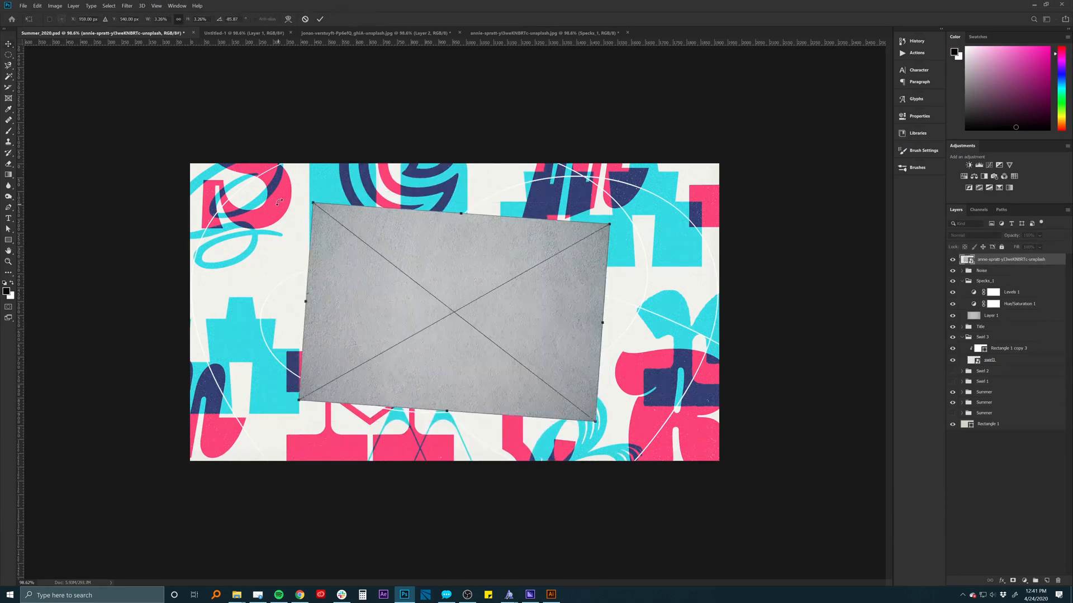
drag(312, 203, 189, 107)
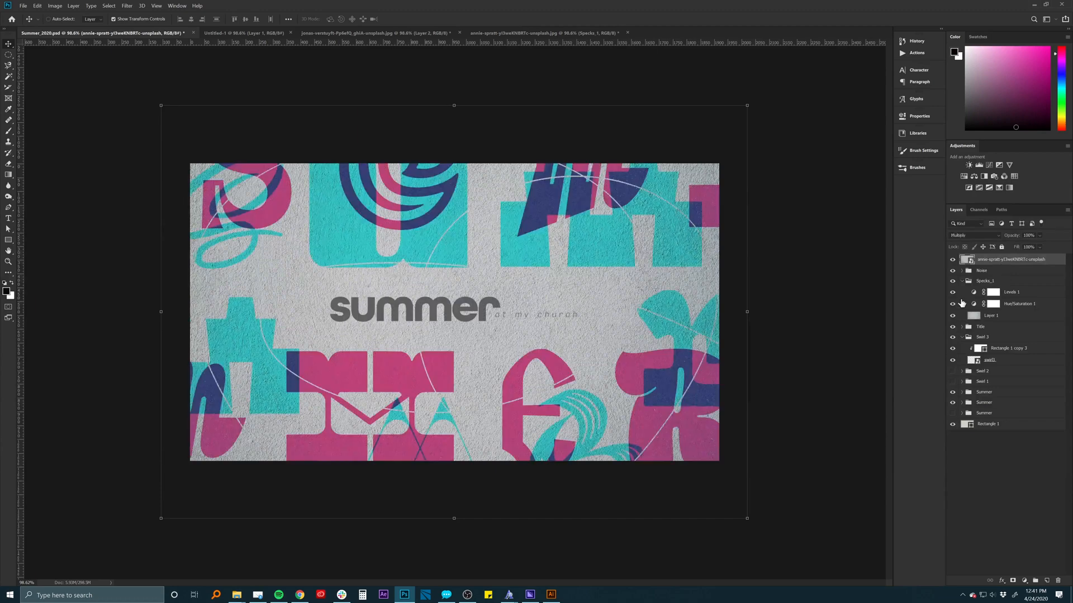
click(973, 234)
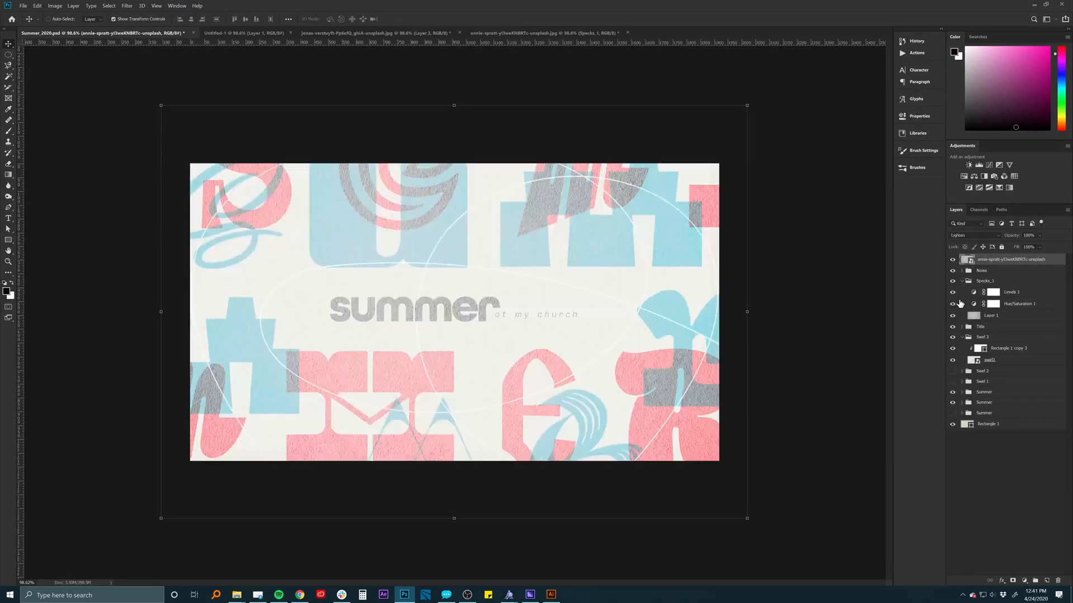
click(973, 235)
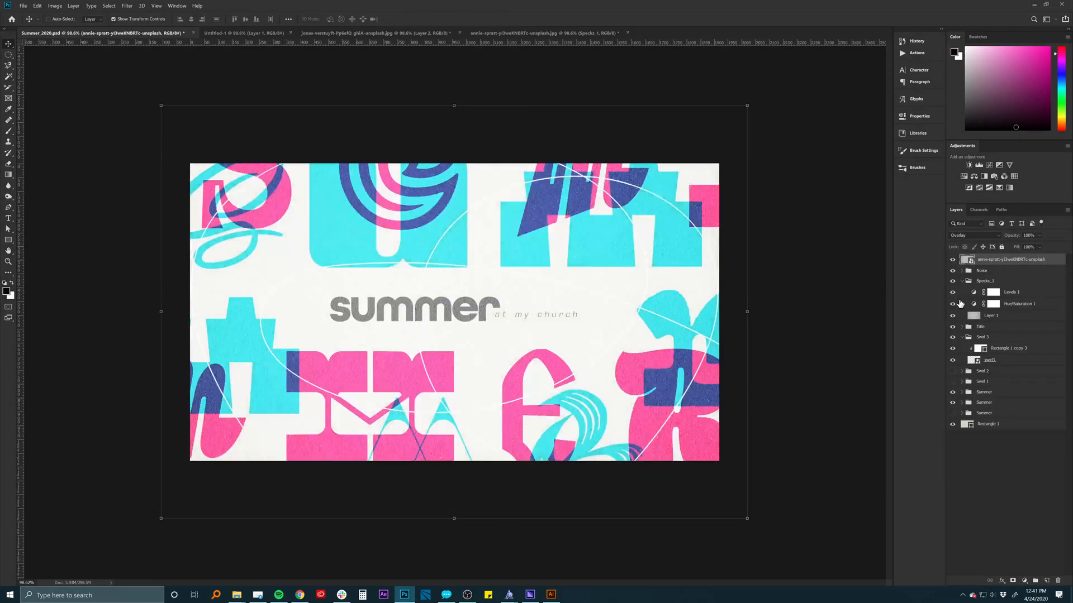
click(973, 236)
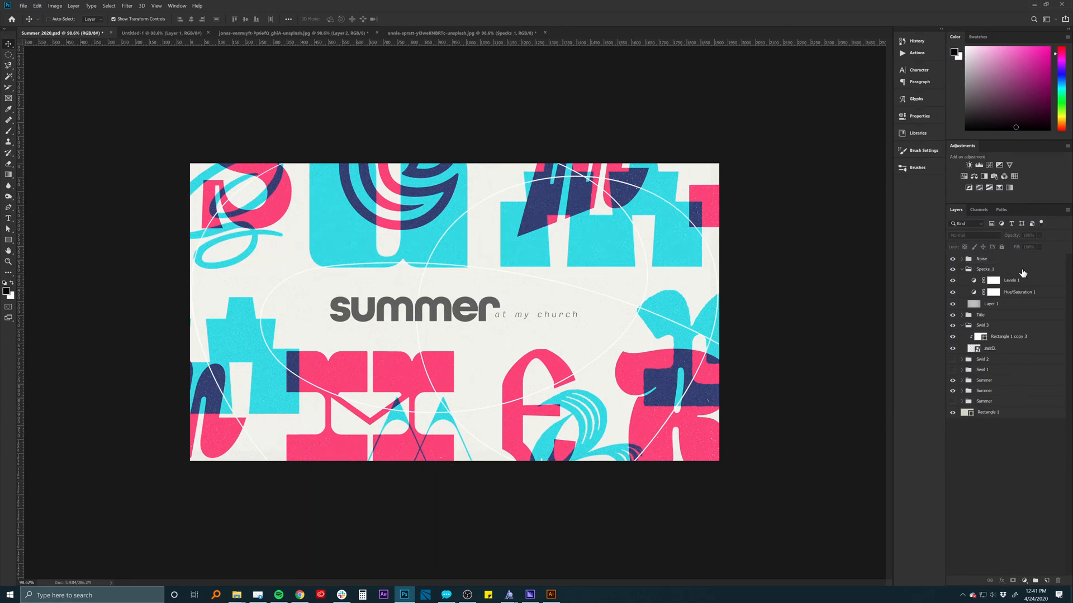
mouse_move(236, 595)
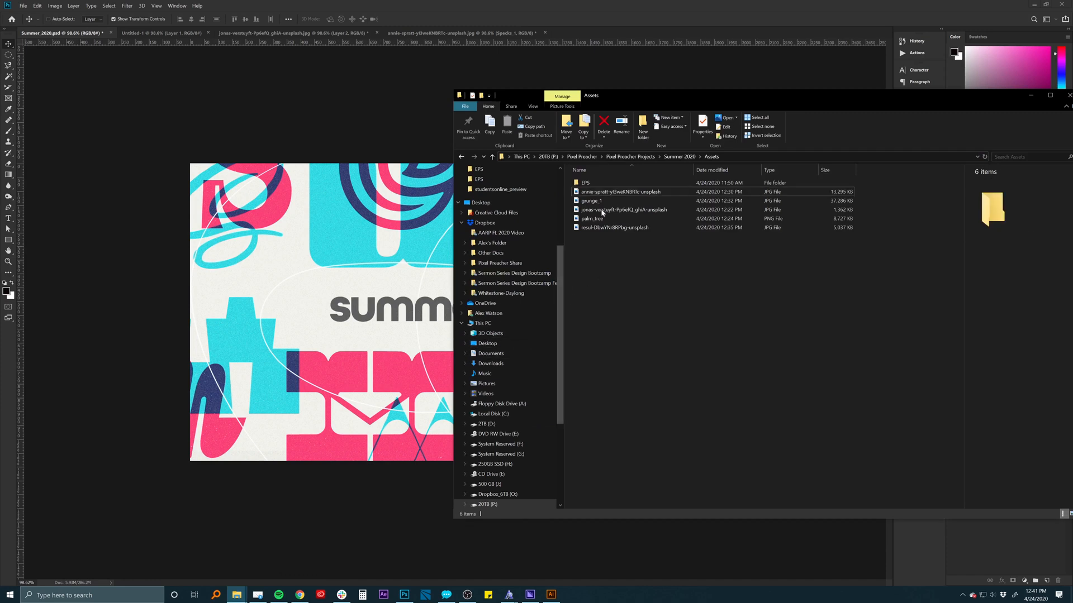
Step: Select the blue sky JPG in Summer 2020 Assets and open it with Adobe Photoshop
click(614, 227)
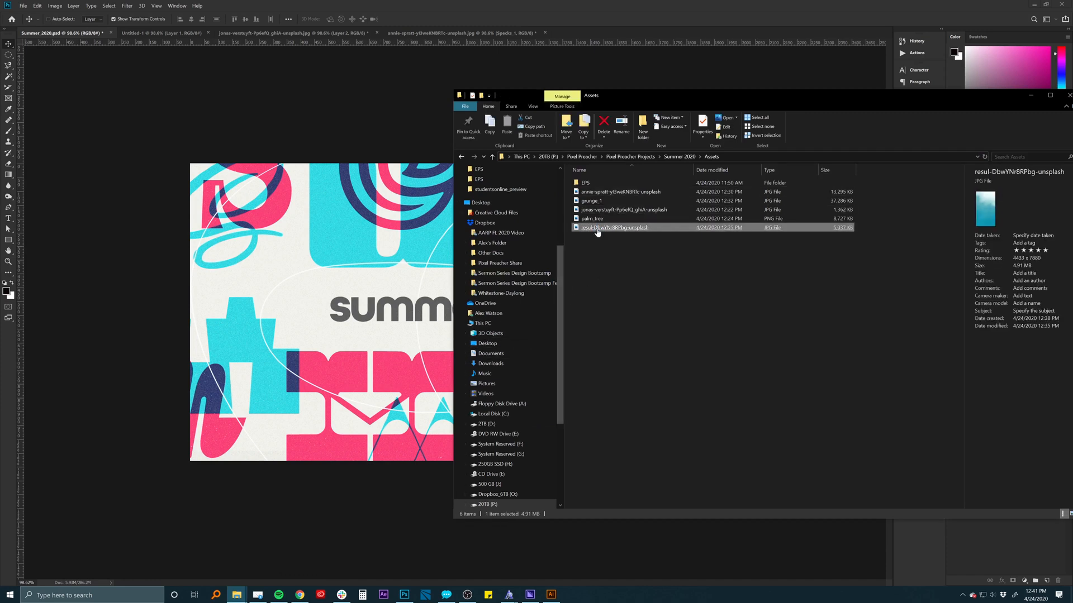
right_click(612, 227)
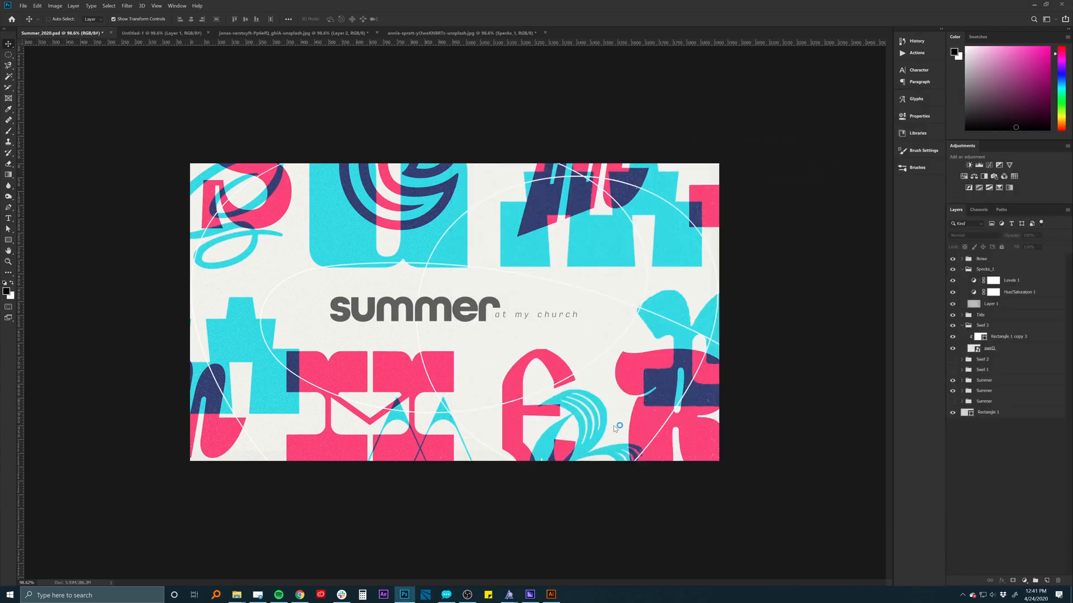
Step: Switch to the newly opened sky photo document
click(609, 32)
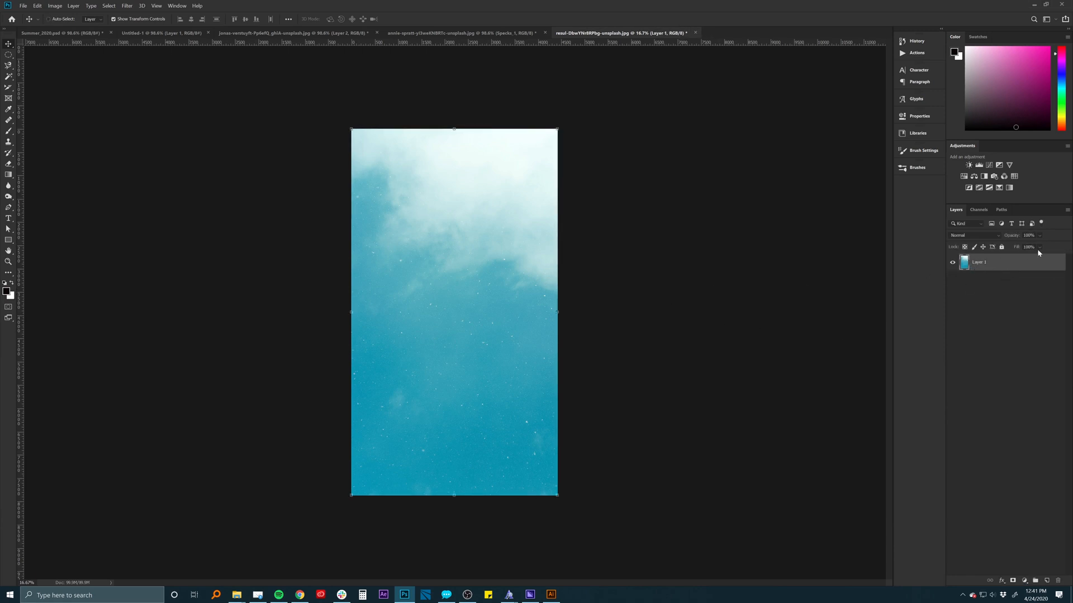
mouse_move(532, 232)
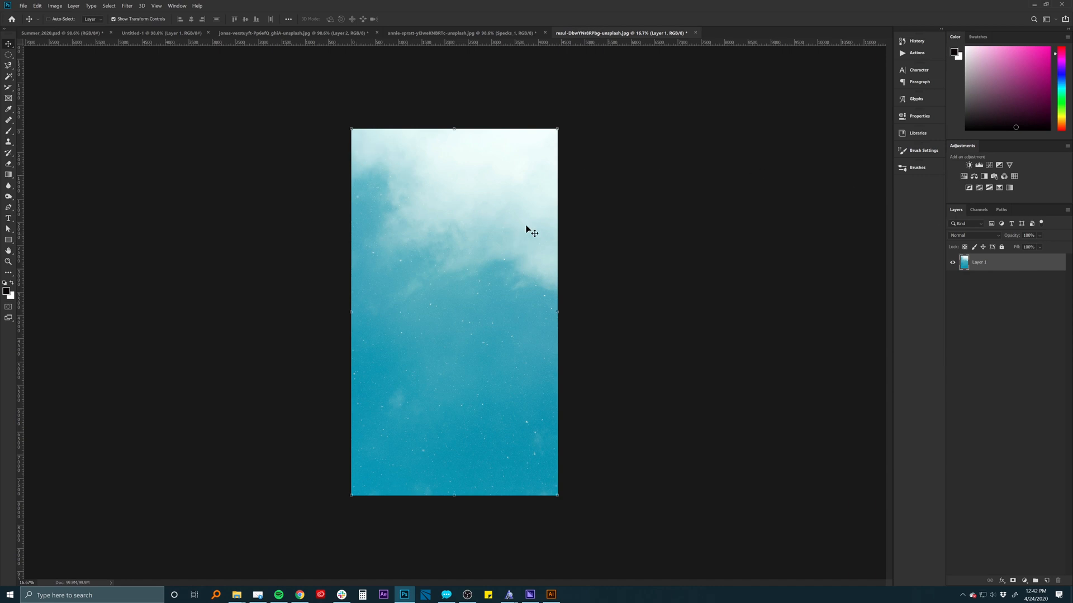
mouse_move(1010, 267)
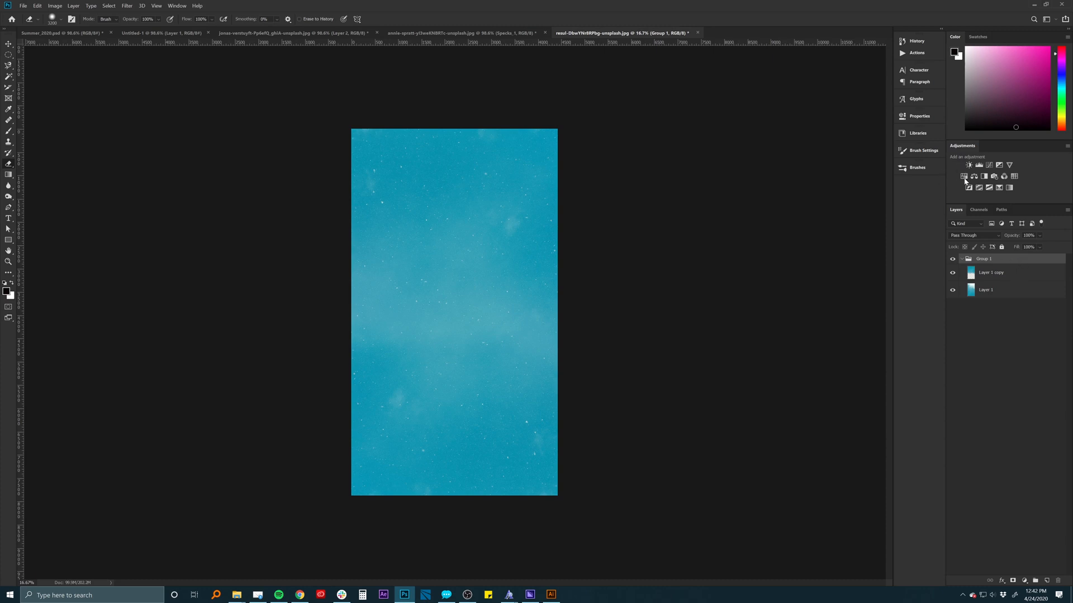
Step: Desaturate the sky and crush its Levels until only white specks remain on black
click(999, 166)
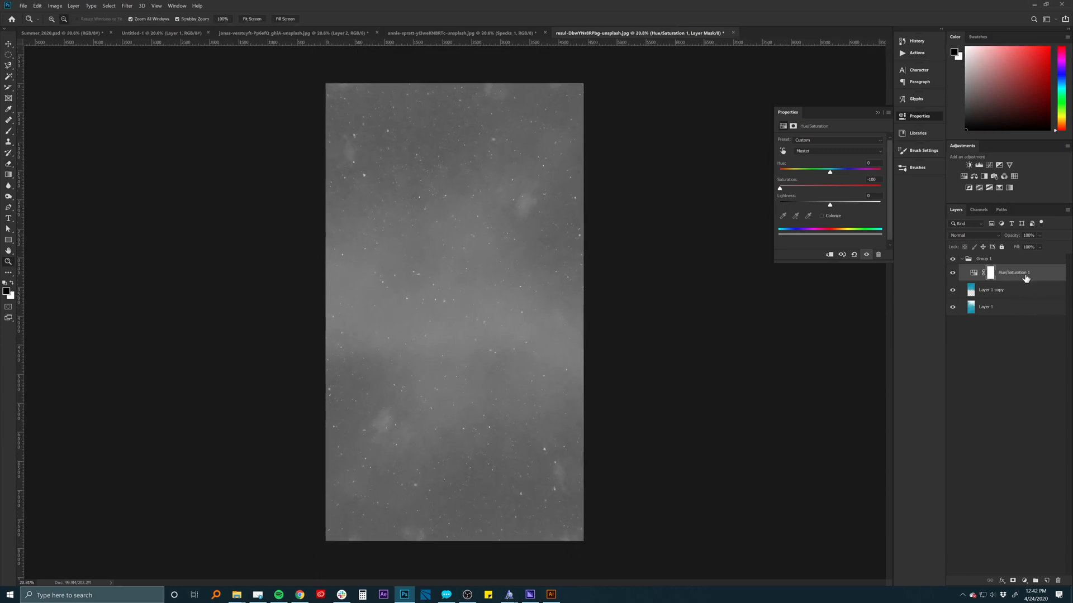
mouse_move(1038, 273)
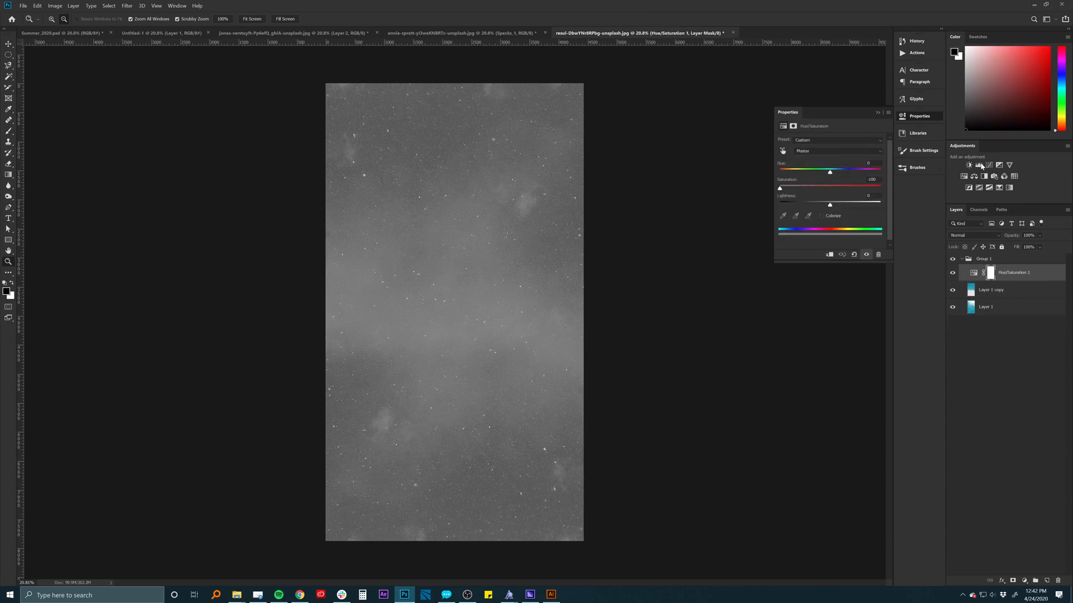
click(980, 165)
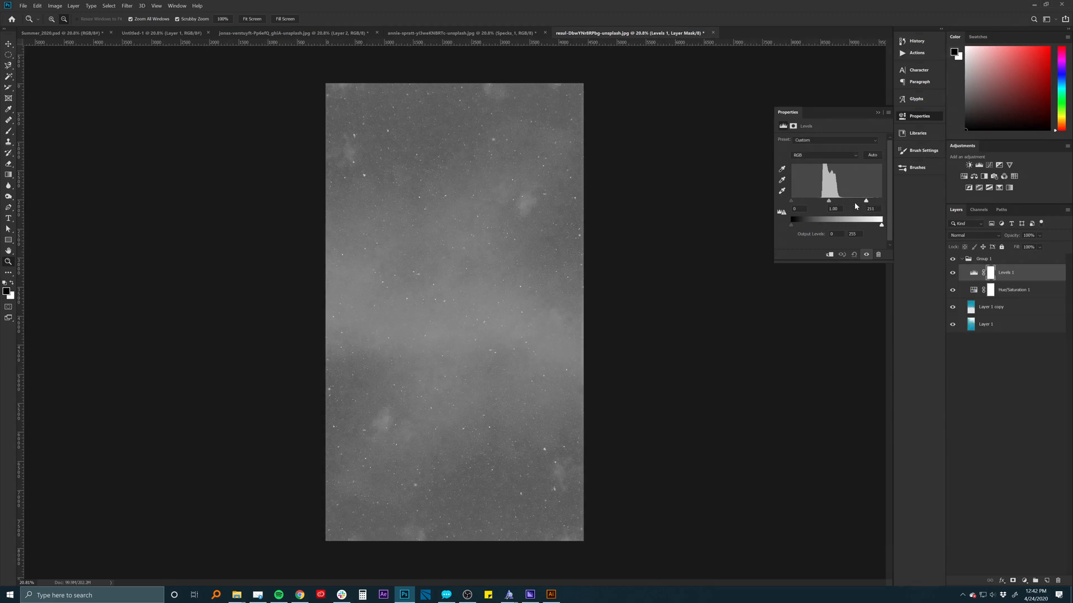
drag(880, 201, 845, 201)
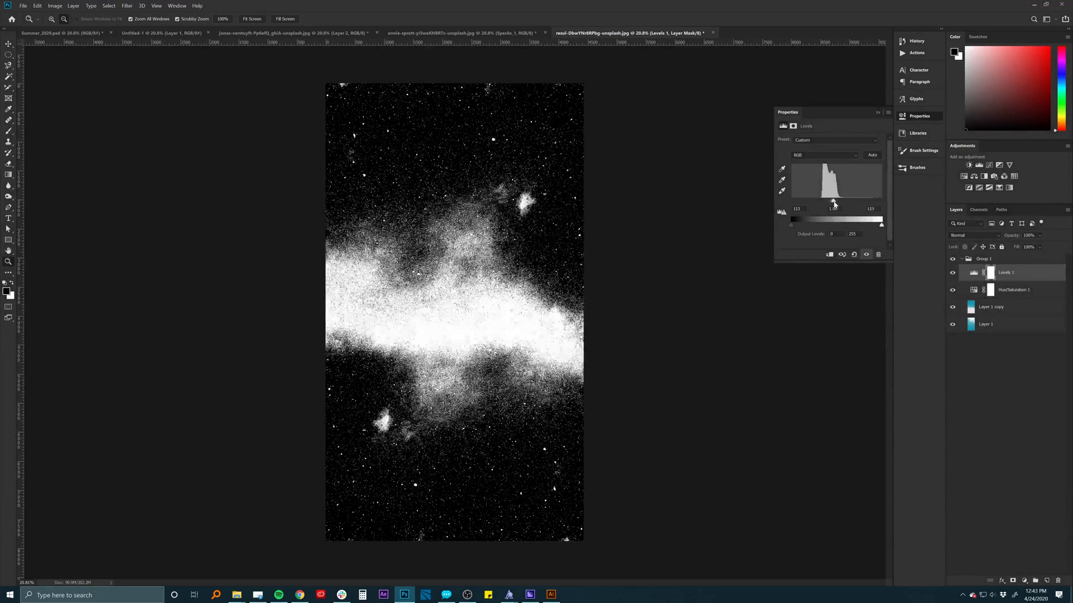
drag(833, 202, 852, 202)
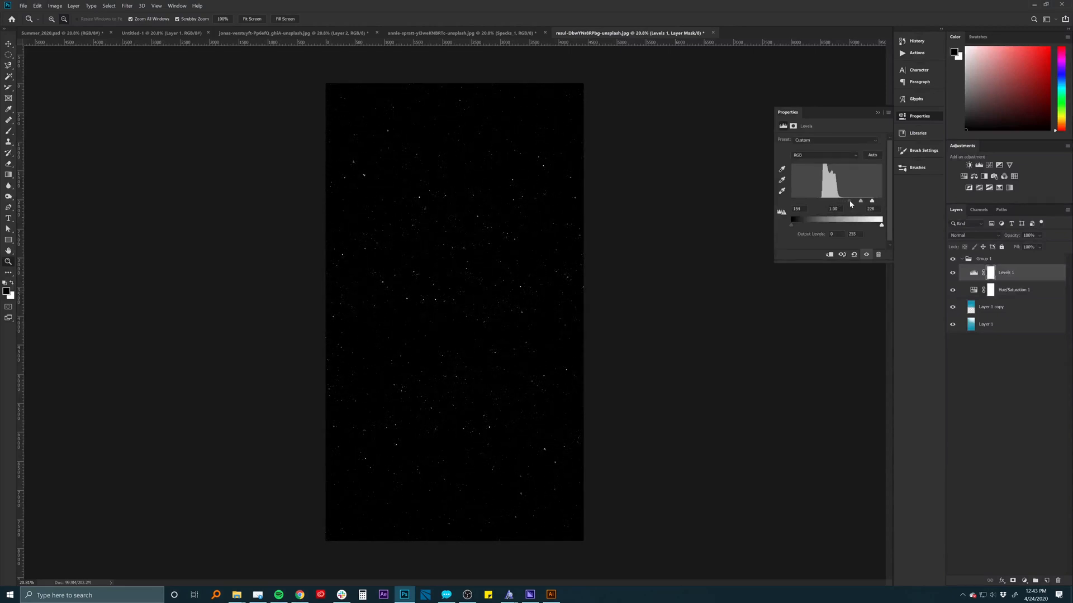
drag(849, 212, 846, 211)
text(Specks2)
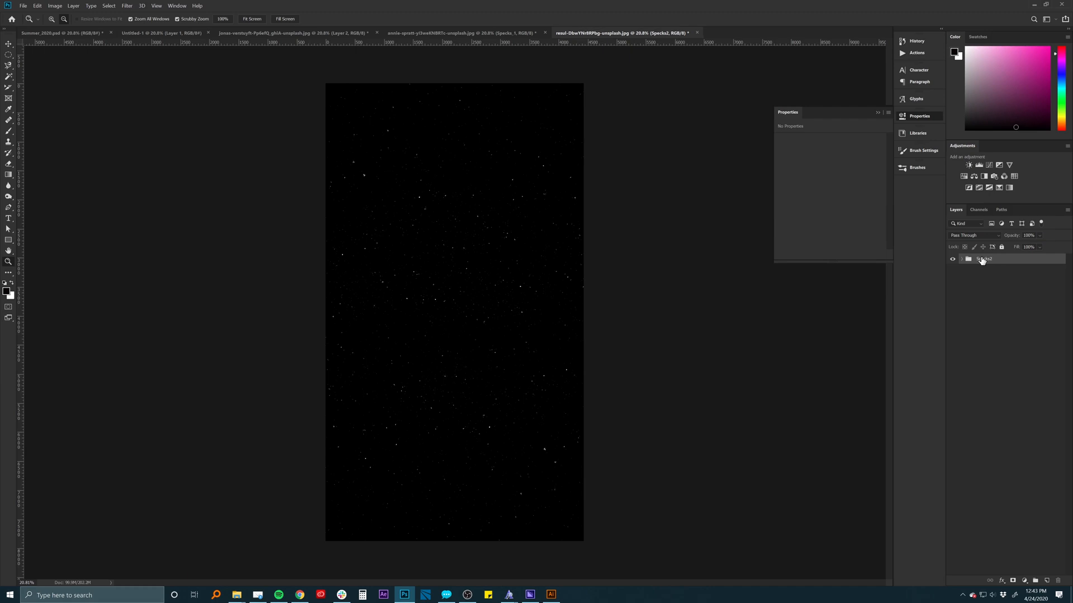
Step: Duplicate the Specks2 group into Summer_2020.psd and zoom in on that document
right_click(983, 258)
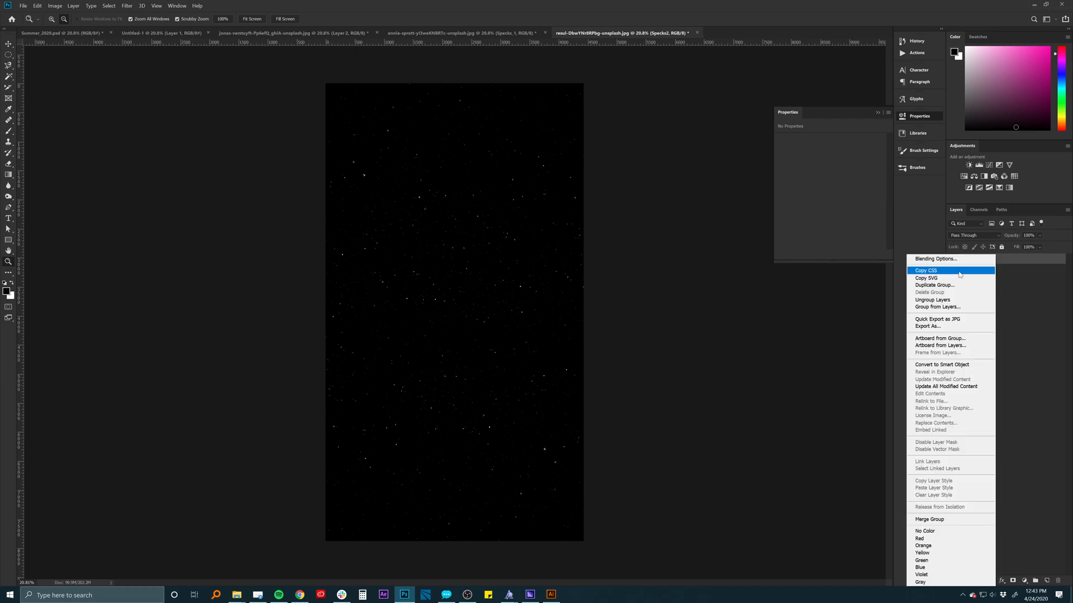
click(934, 285)
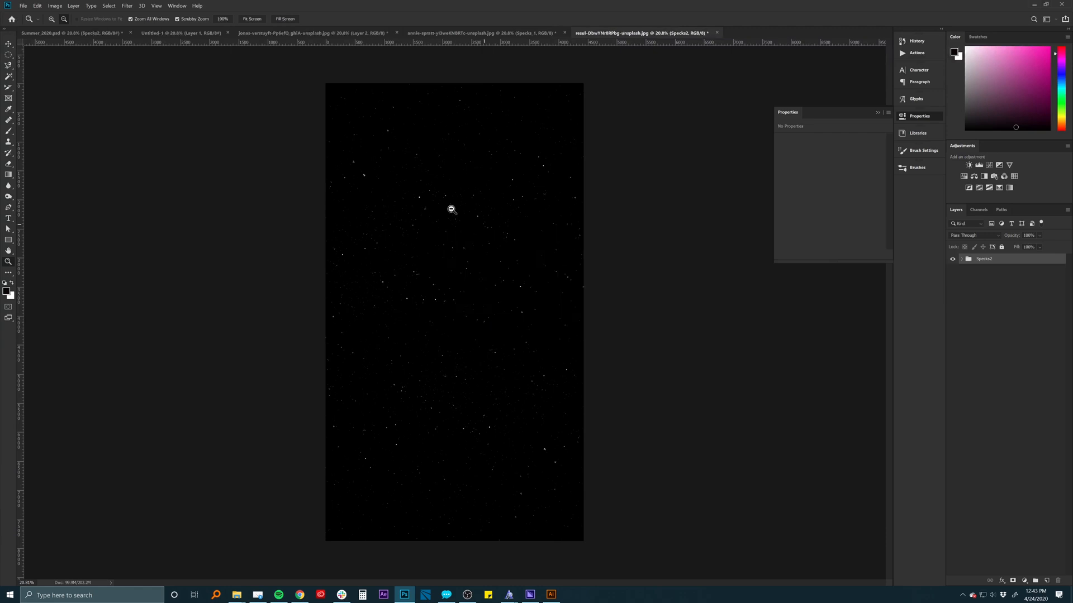
click(64, 33)
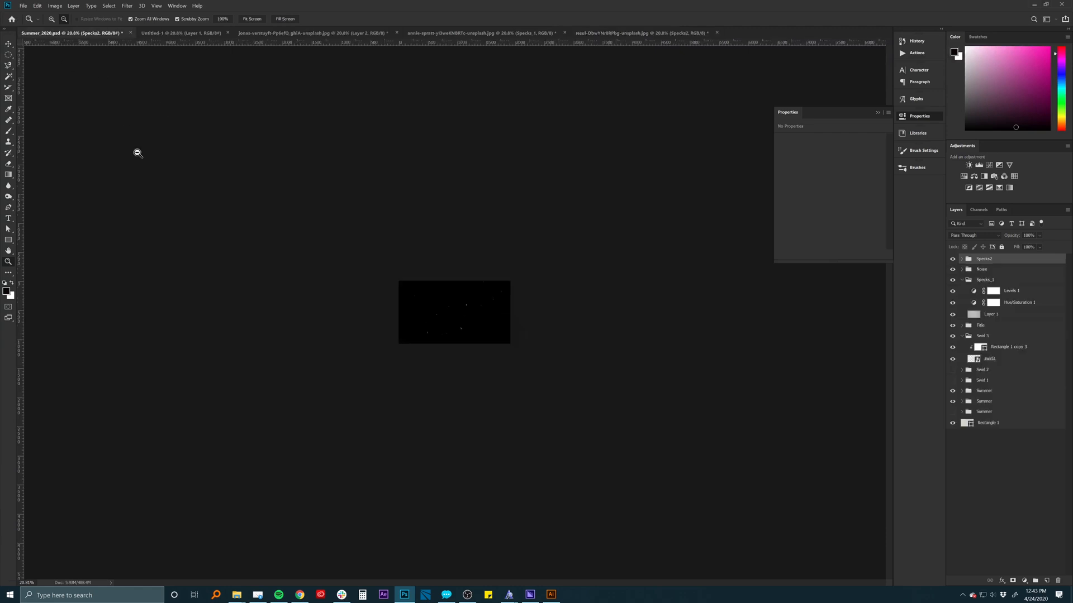
click(437, 315)
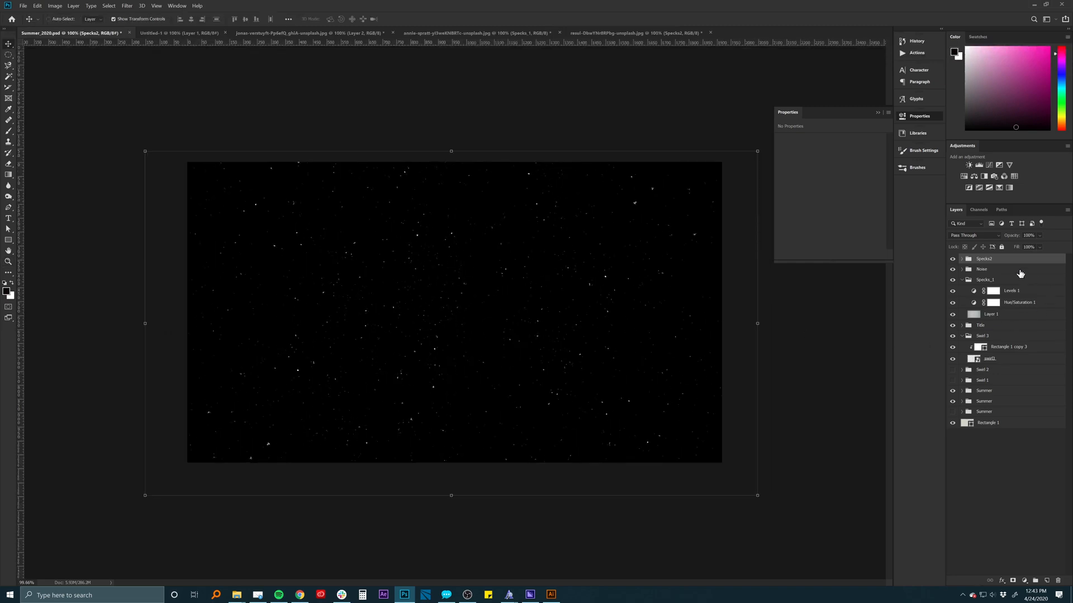
mouse_move(998, 264)
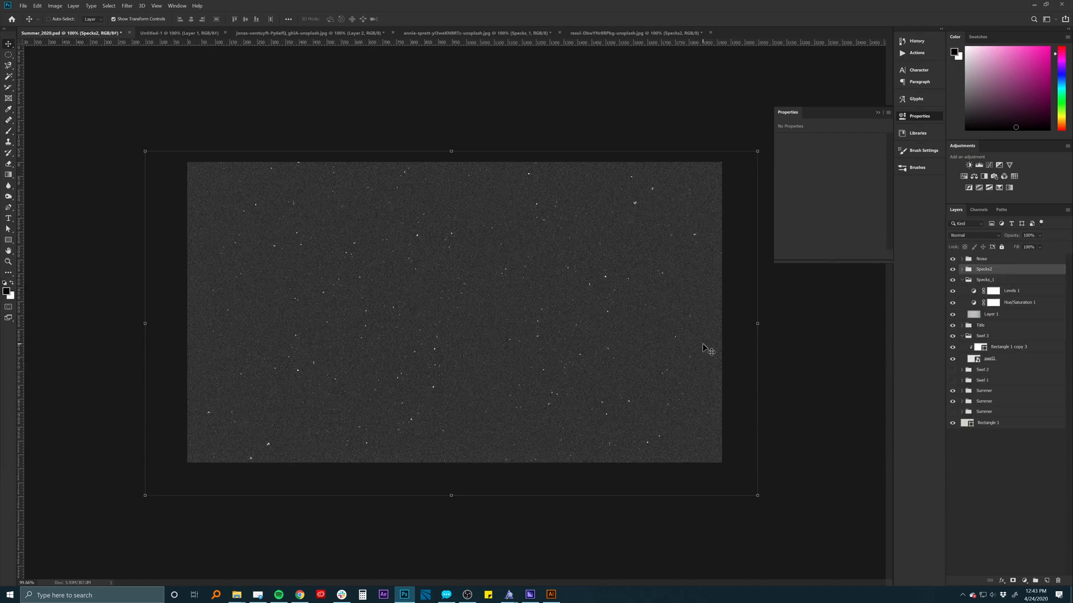
Step: Blend Specks2 with Lighten (after trying Color Burn) so white specks lighten the graphic
click(971, 236)
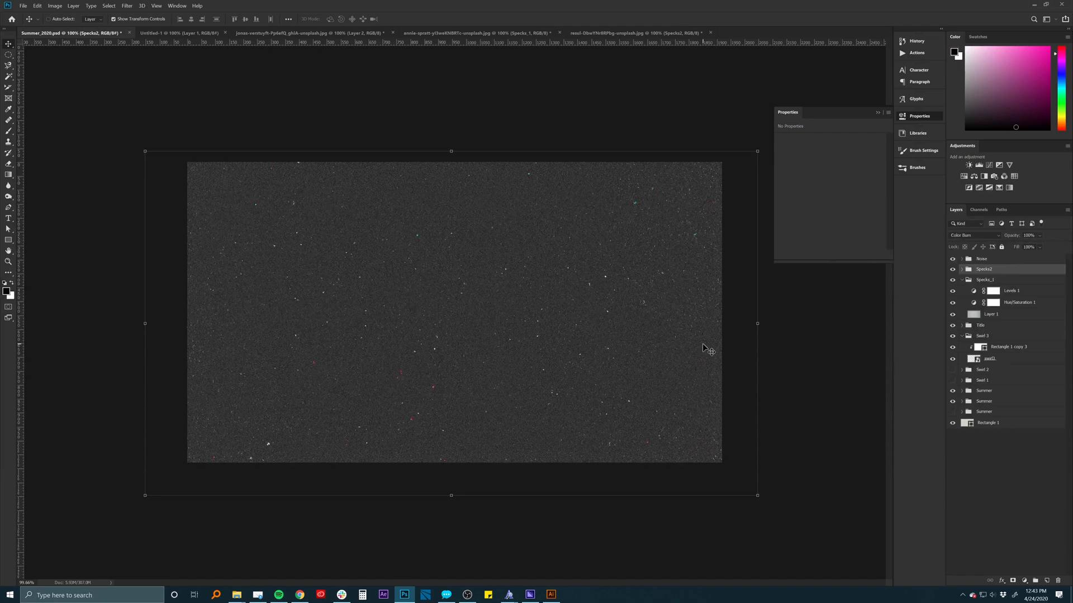
click(973, 235)
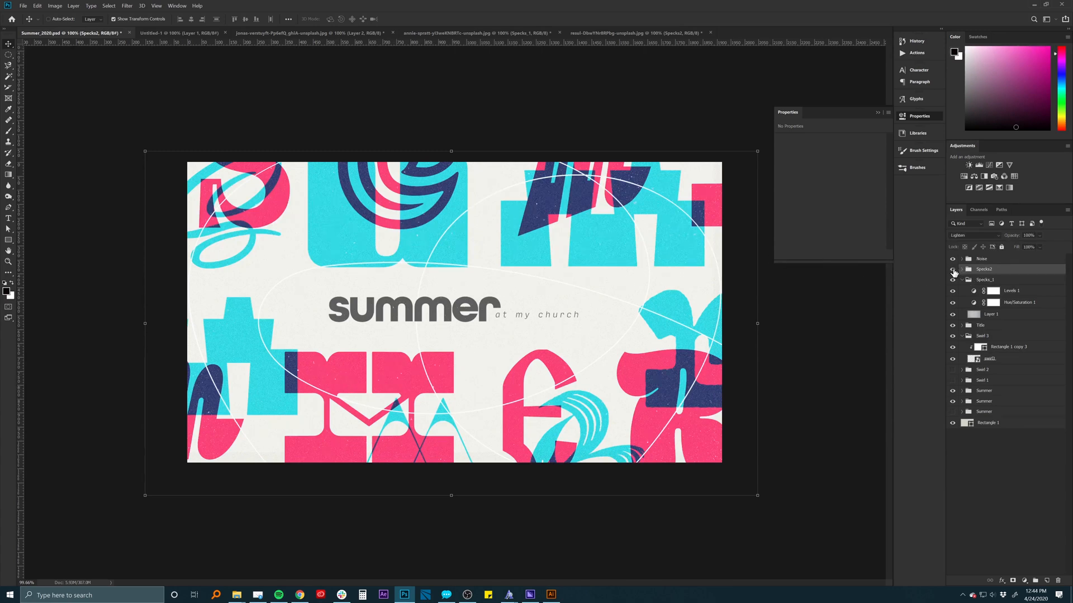
click(972, 234)
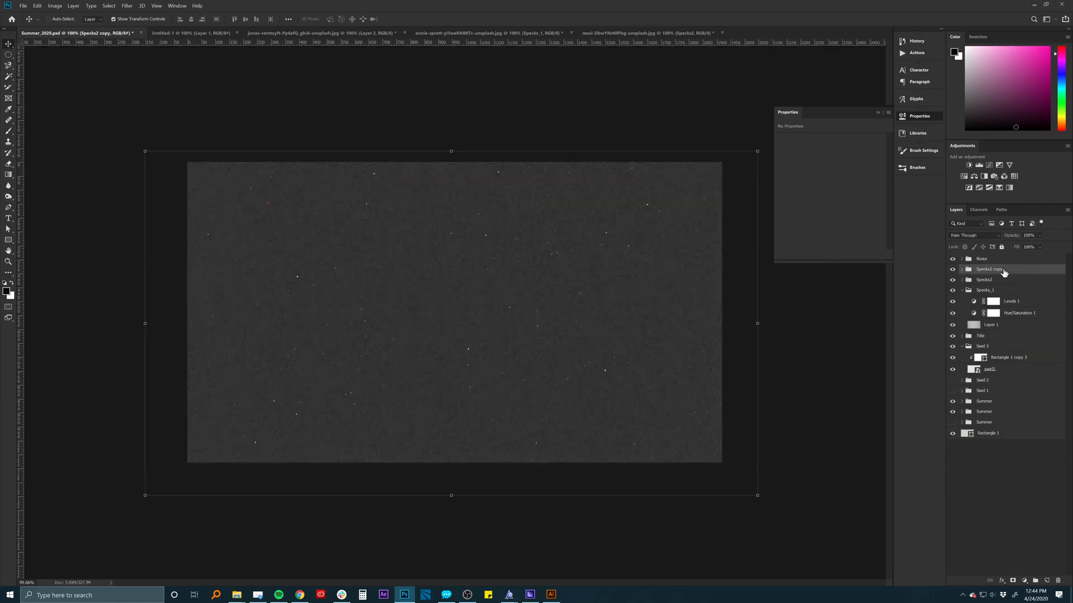
Step: Give the duplicated speck group Difference blending so dark specks show, naming it Specks_Black
click(971, 236)
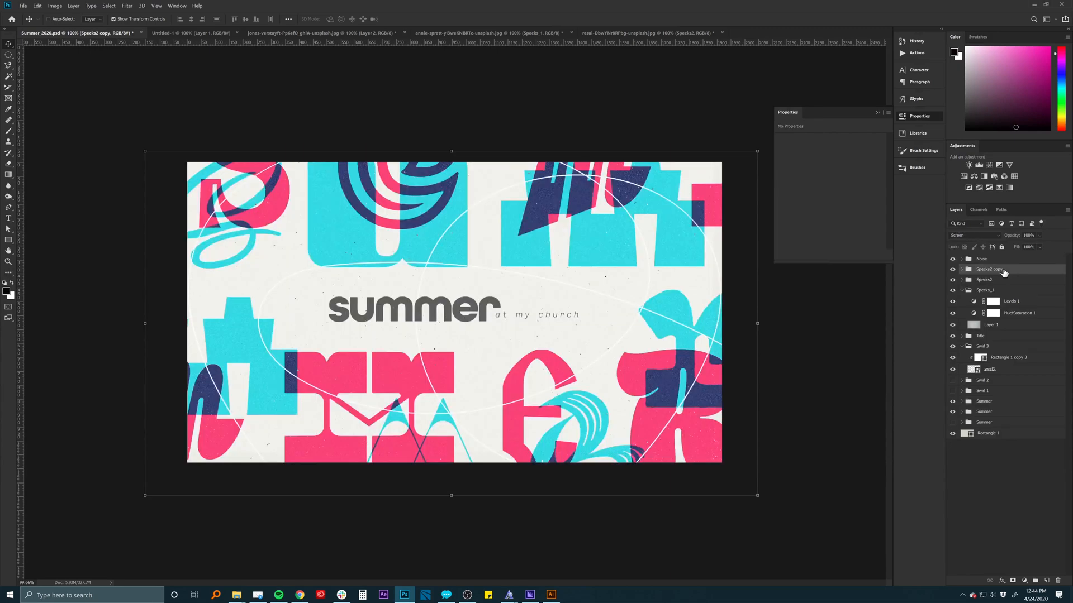
click(962, 269)
text(White)
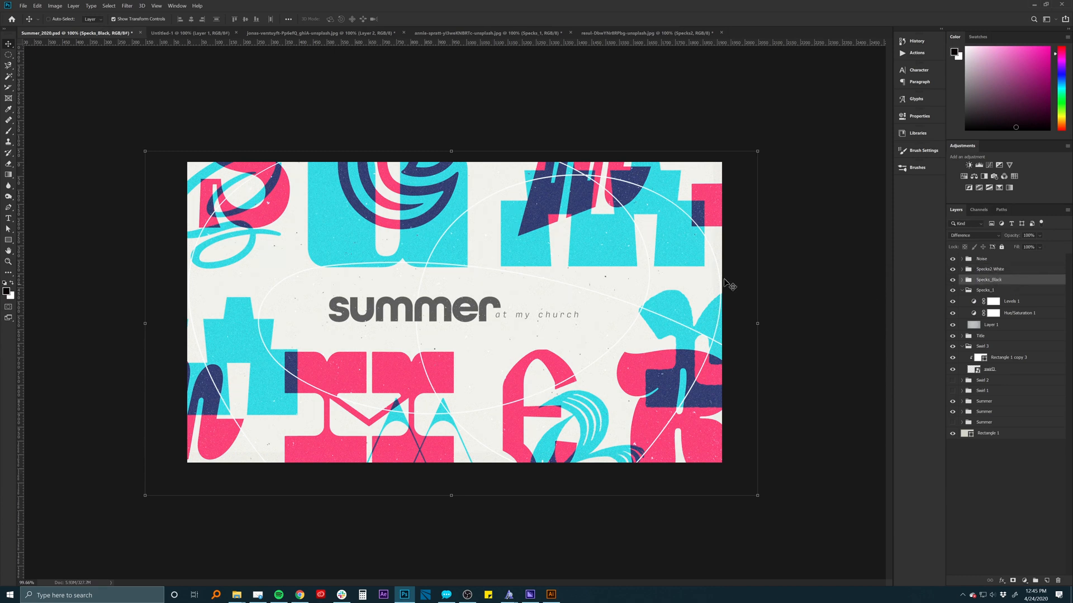
mouse_move(450, 274)
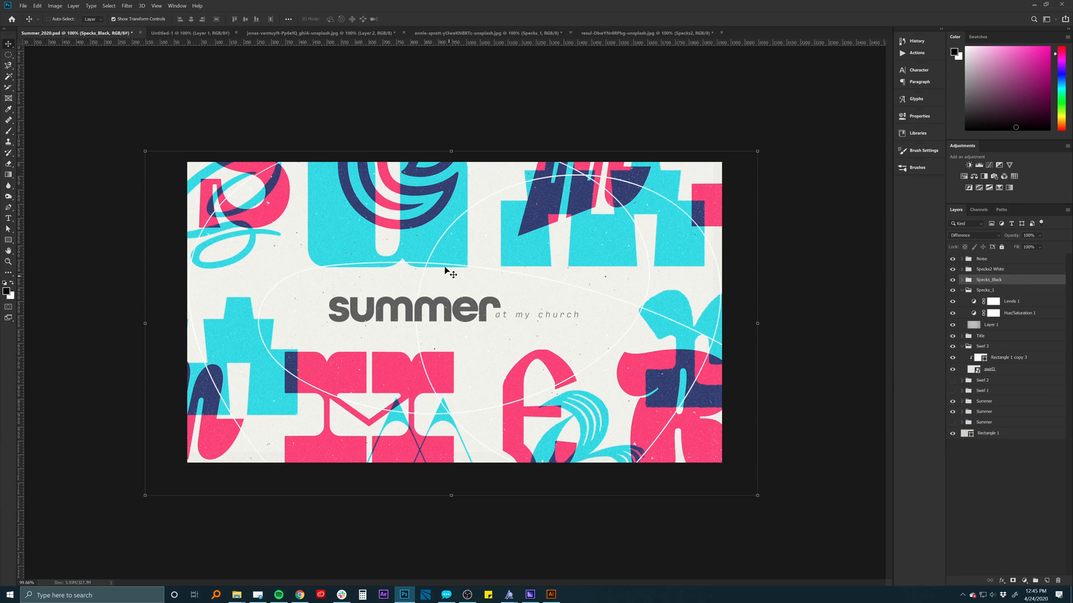
mouse_move(287, 285)
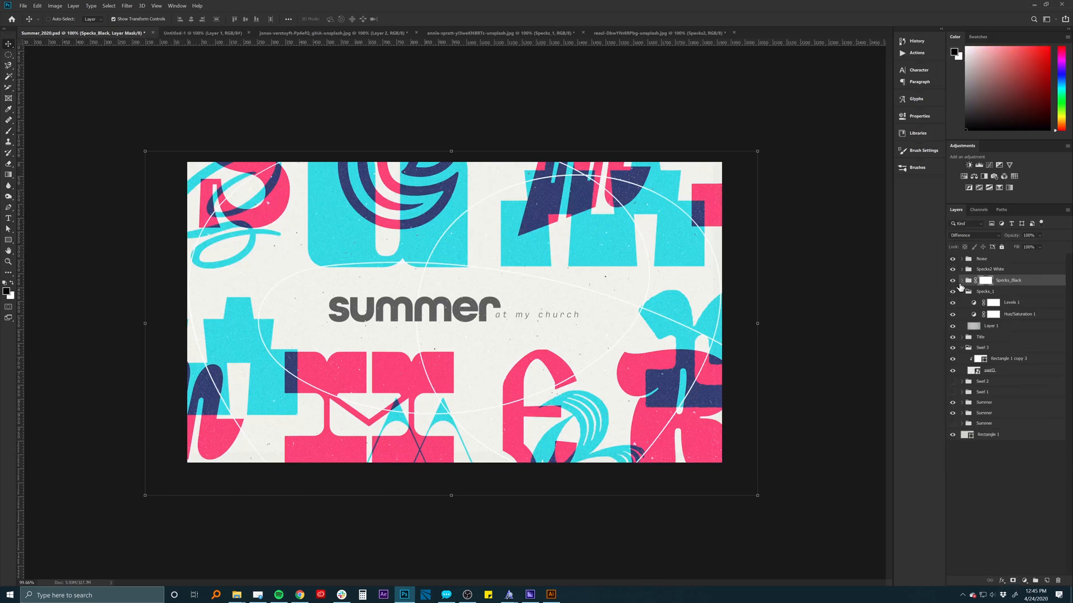
mouse_move(973, 309)
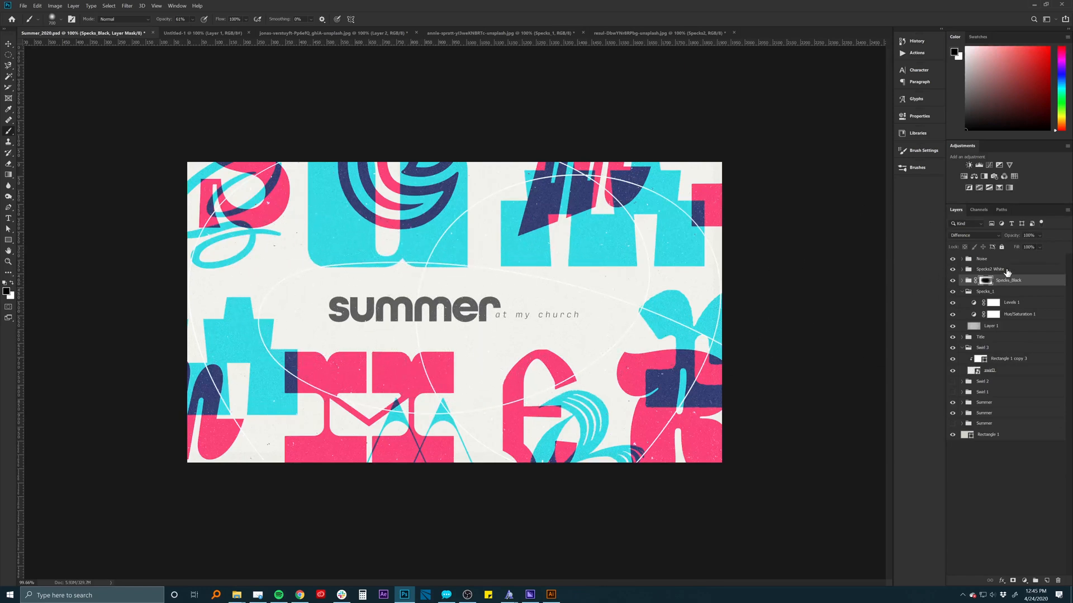
Step: Add a layer mask to Specks2 White matching the one on Specks_Black around the title
click(989, 270)
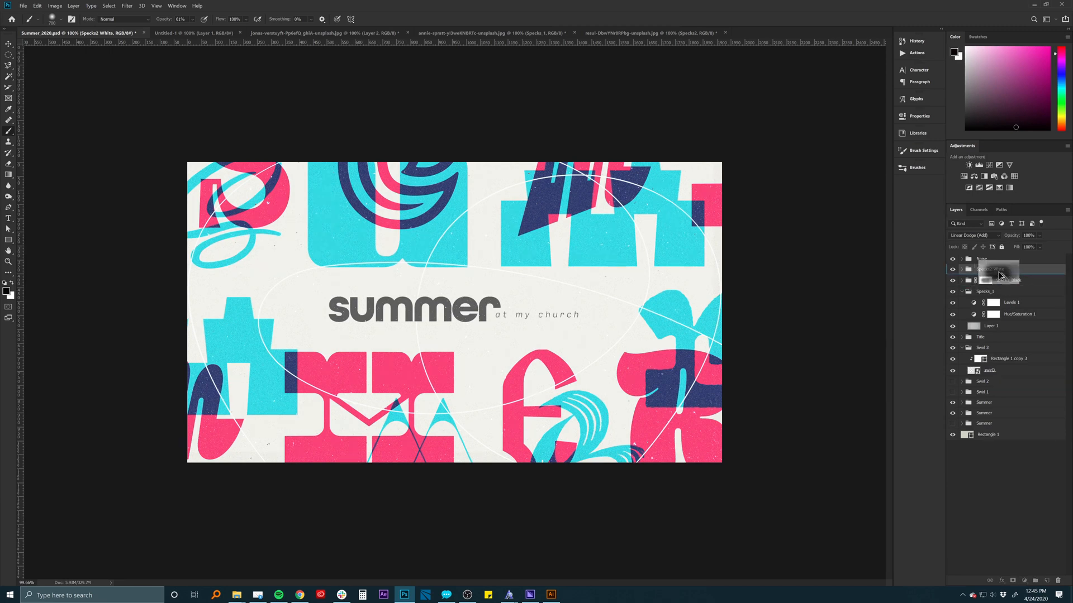
click(985, 269)
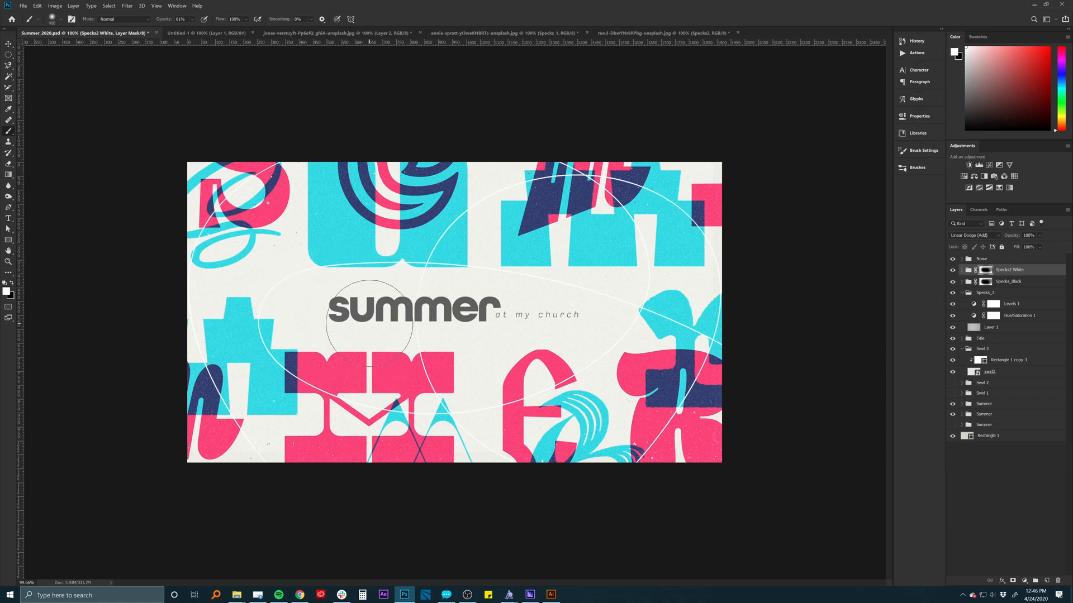
mouse_move(712, 335)
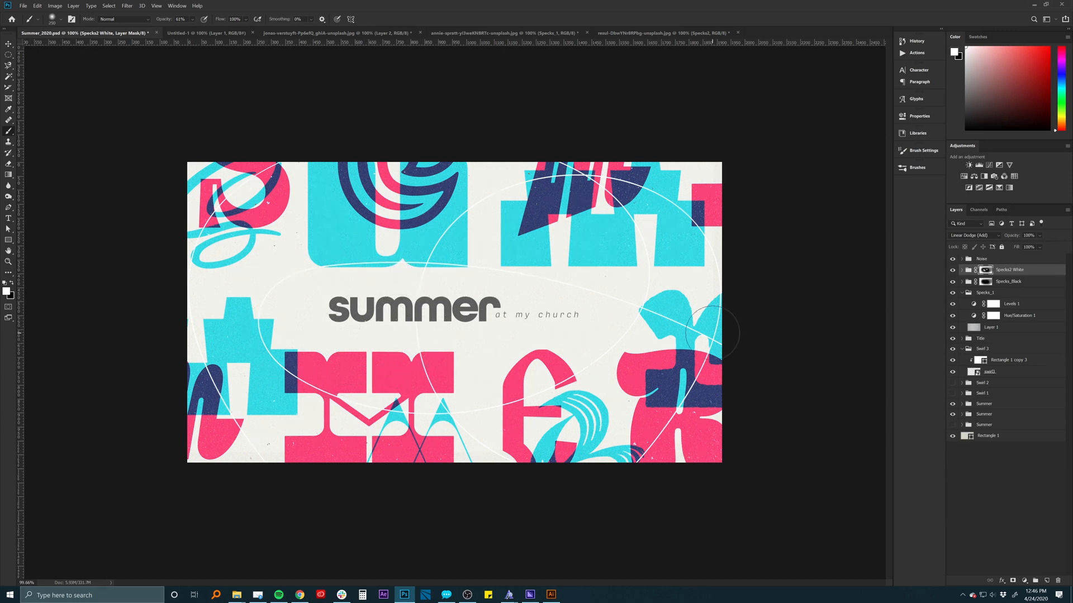
mouse_move(657, 294)
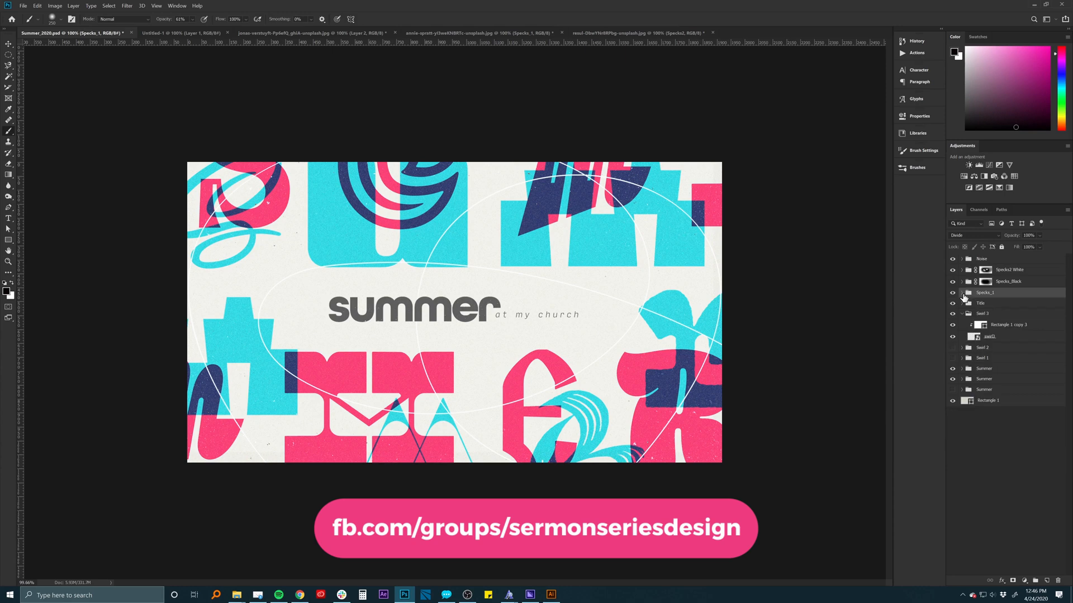
mouse_move(784, 306)
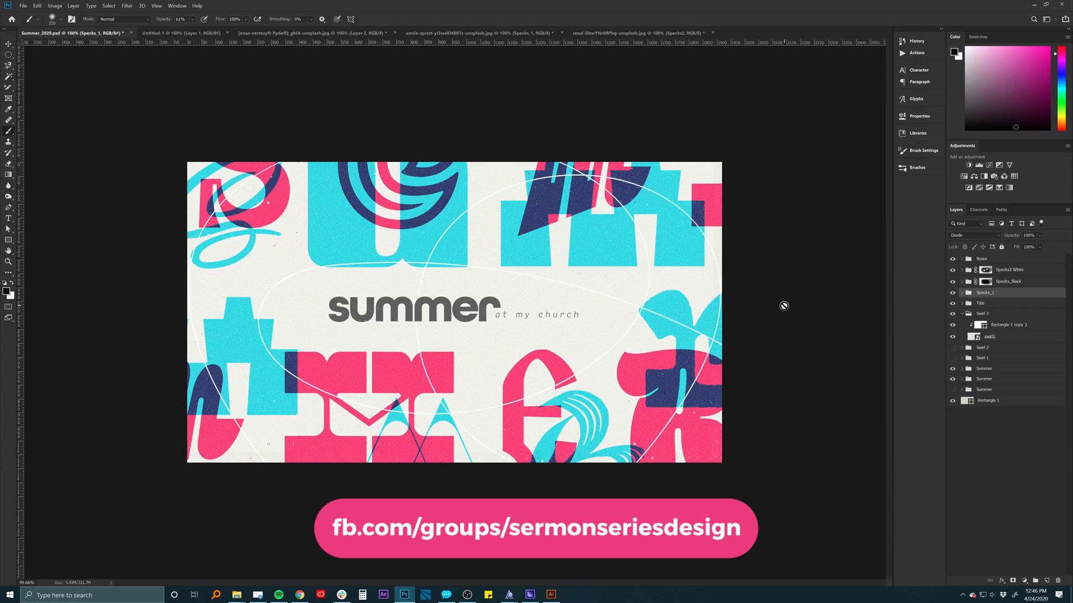